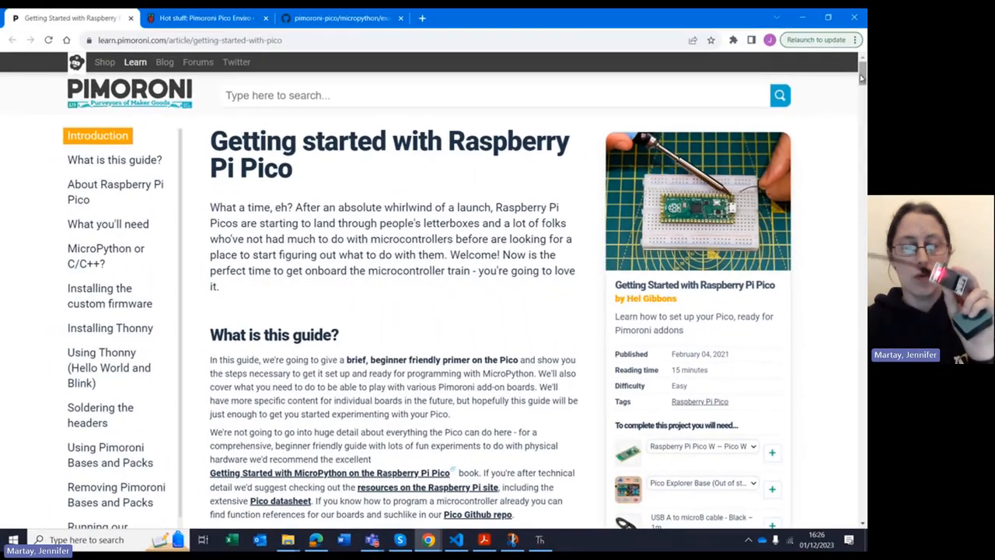
Scroll down through the currently open Raspberry Pi web page.
{"action": "scroll", "scroll_direction": "down", "scroll_amount": 3}
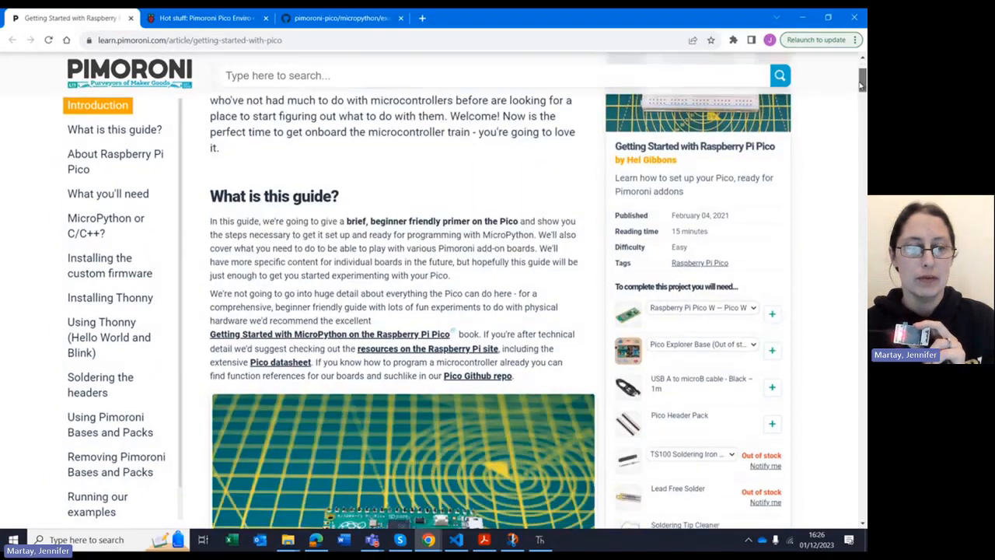
{"action": "scroll", "scroll_direction": "down", "scroll_amount": 3}
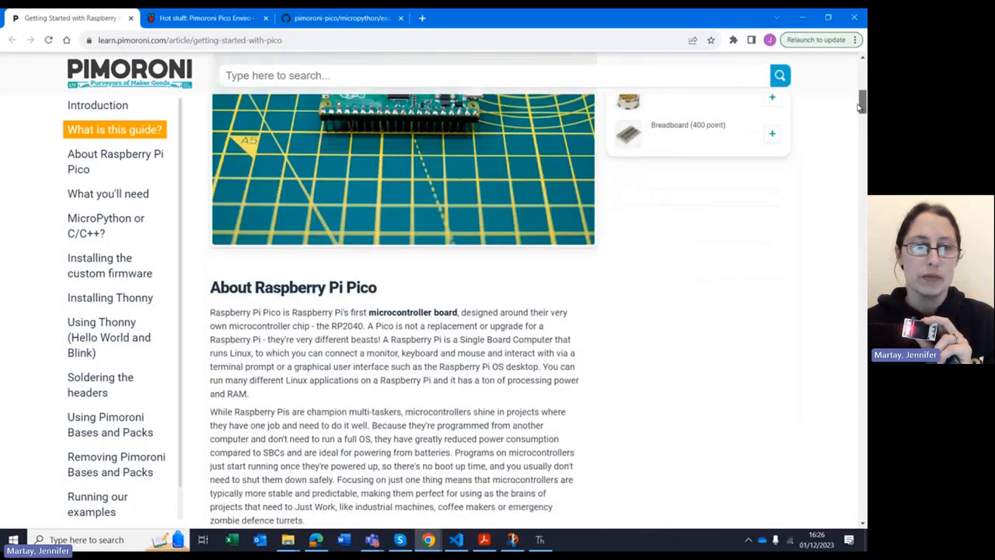
{"action": "scroll", "scroll_direction": "down", "scroll_amount": 3}
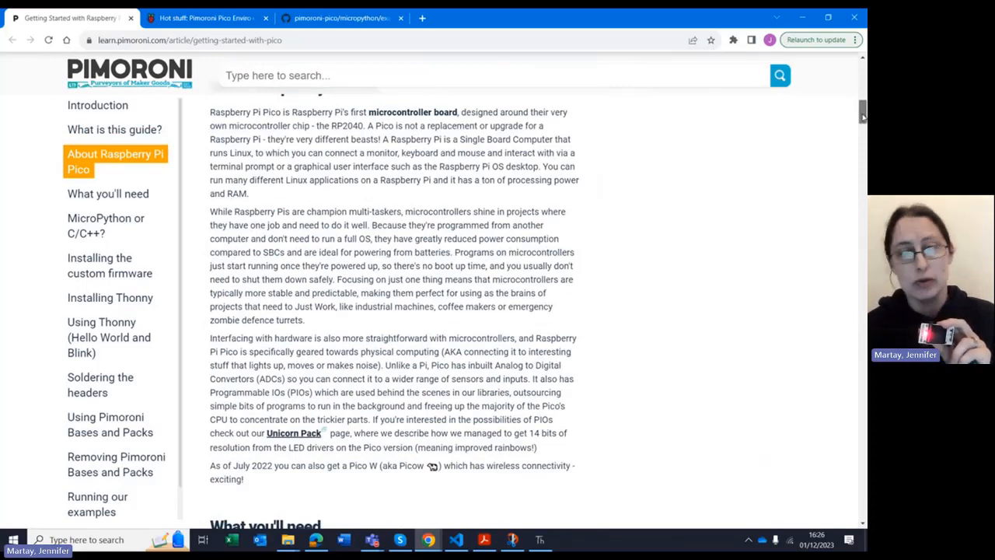
{"action": "scroll", "scroll_direction": "down", "scroll_amount": 3}
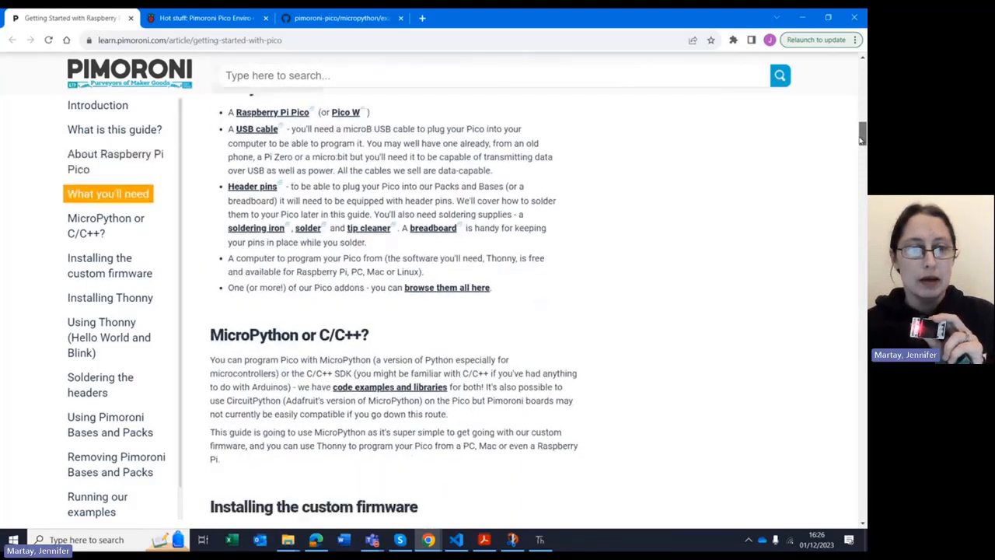
{"action": "scroll", "scroll_direction": "down", "scroll_amount": 3}
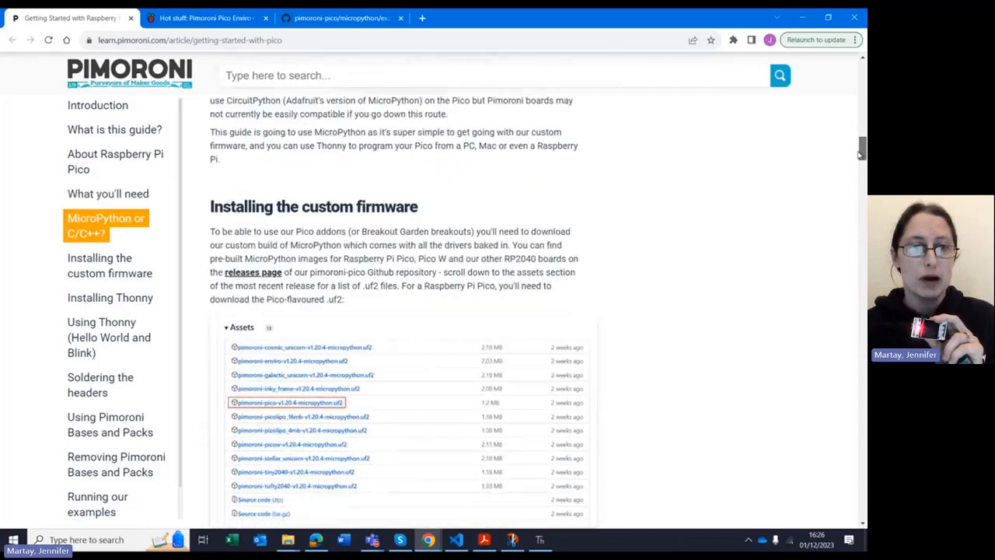
{"action": "scroll", "scroll_direction": "down", "scroll_amount": 3}
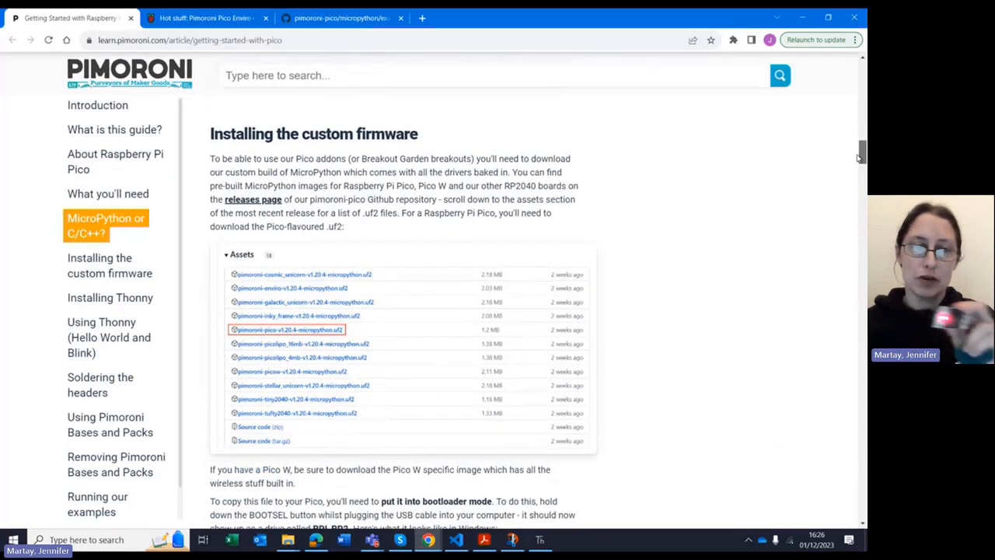
{"action": "scroll", "scroll_direction": "down", "scroll_amount": 3}
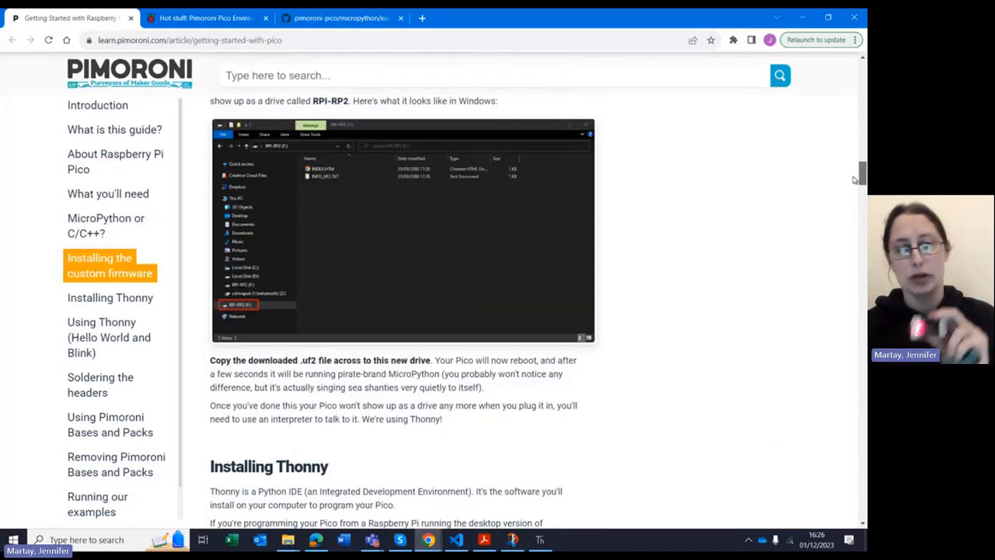
{"action": "scroll", "scroll_direction": "down", "scroll_amount": 3}
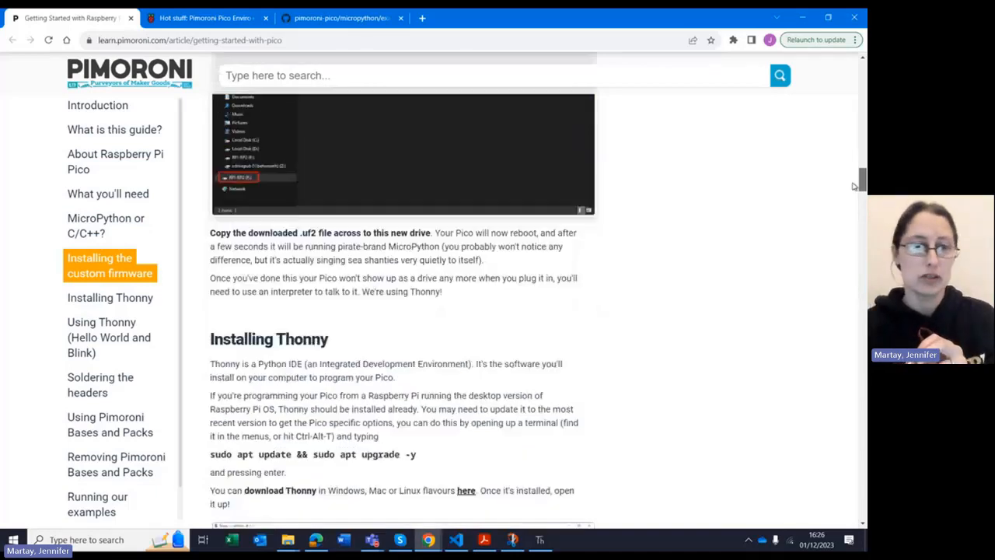
{"action": "scroll", "scroll_direction": "down", "scroll_amount": 3}
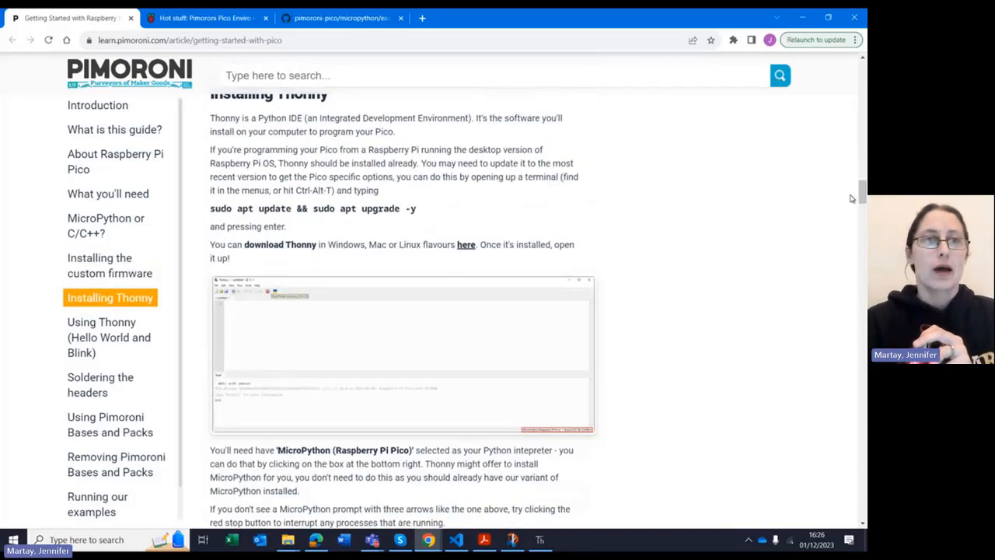
Switch to the 'Hot stuff' Pico Enviro+ Pack article and read down to How it works.
{"action": "left_click", "coordinate": [202, 17]}
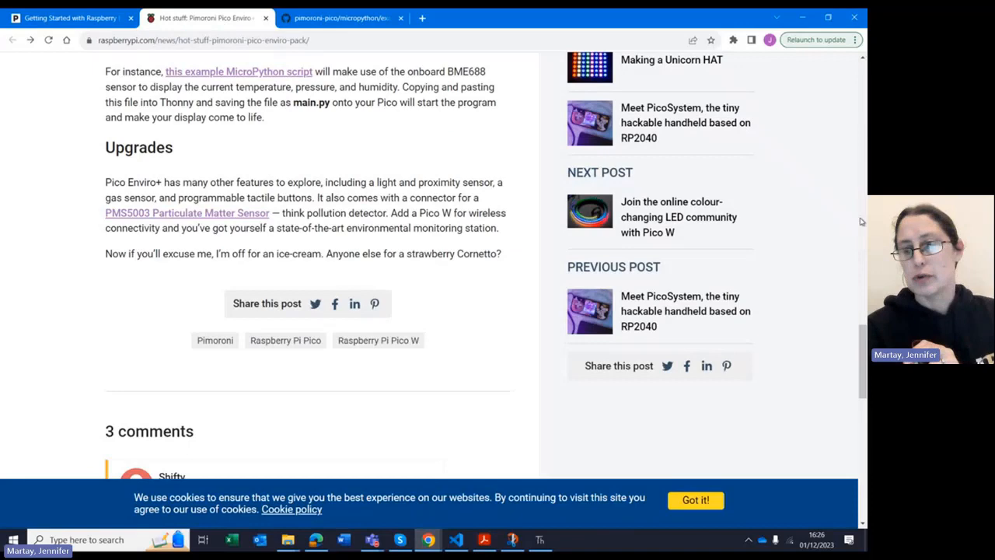
{"action": "scroll", "scroll_direction": "up", "scroll_amount": 3}
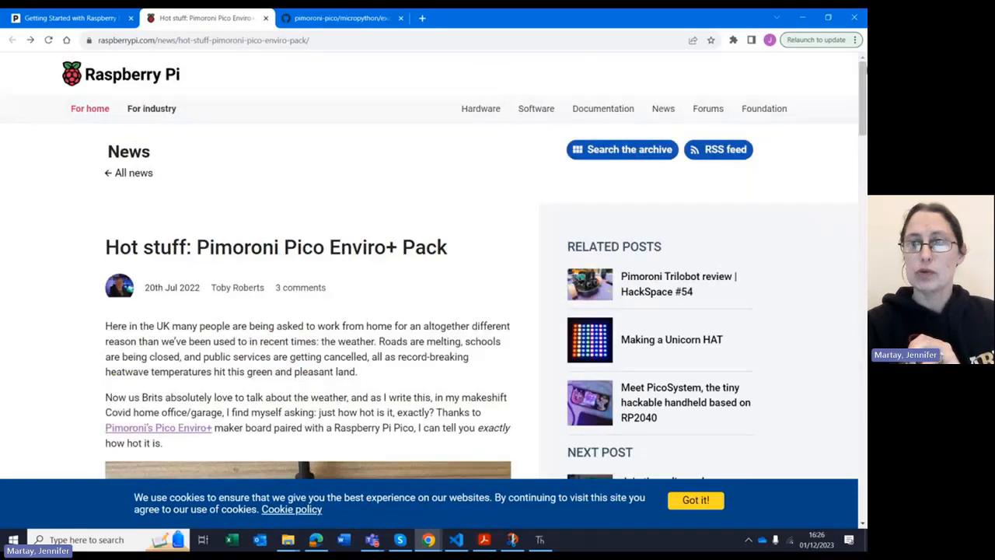
{"action": "scroll", "scroll_direction": "down", "scroll_amount": 3}
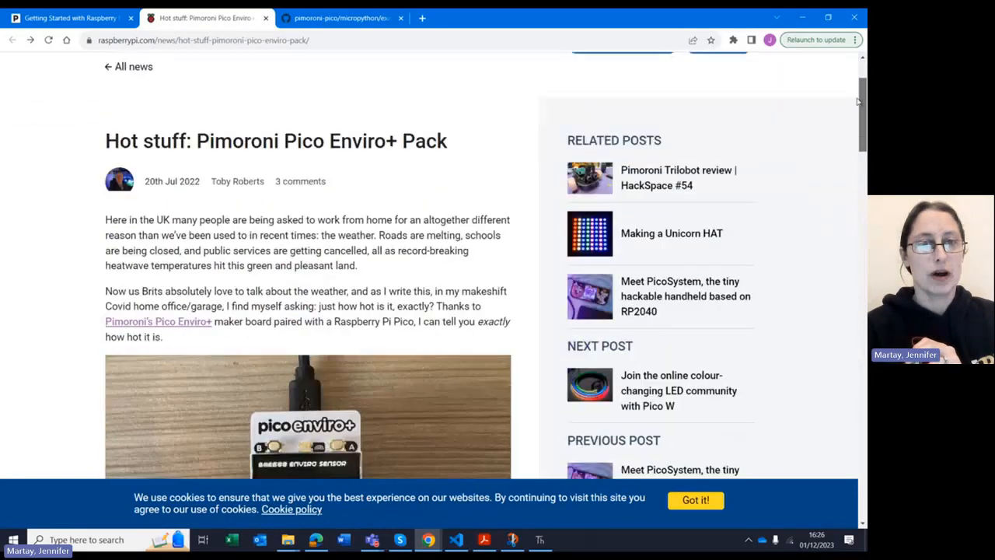
{"action": "scroll", "scroll_direction": "down", "scroll_amount": 3}
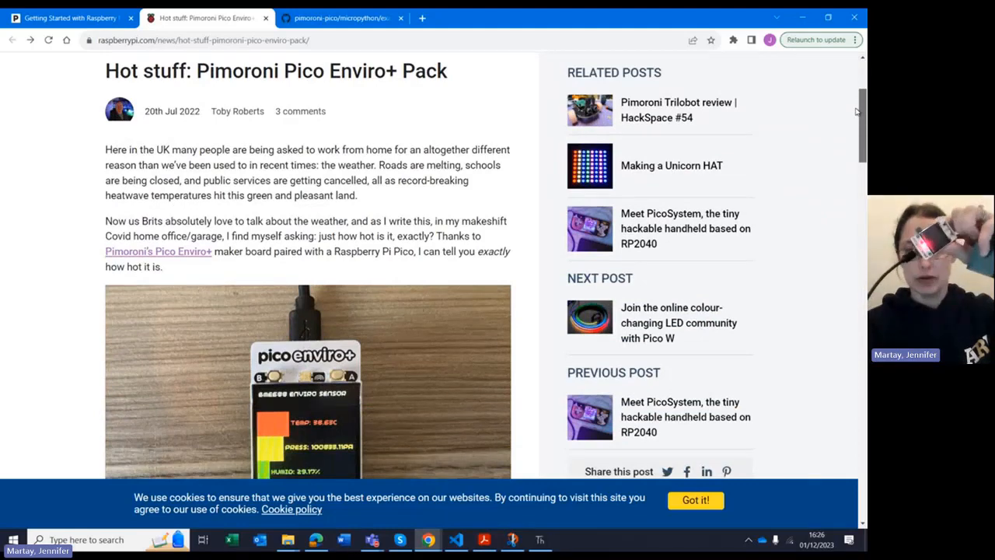
{"action": "scroll", "scroll_direction": "down", "scroll_amount": 3}
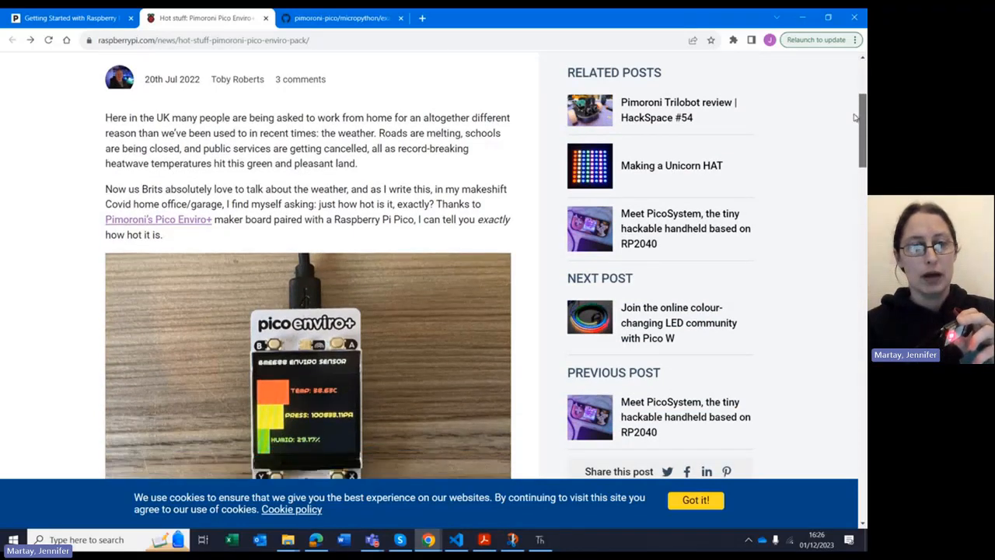
{"action": "scroll", "scroll_direction": "down", "scroll_amount": 3}
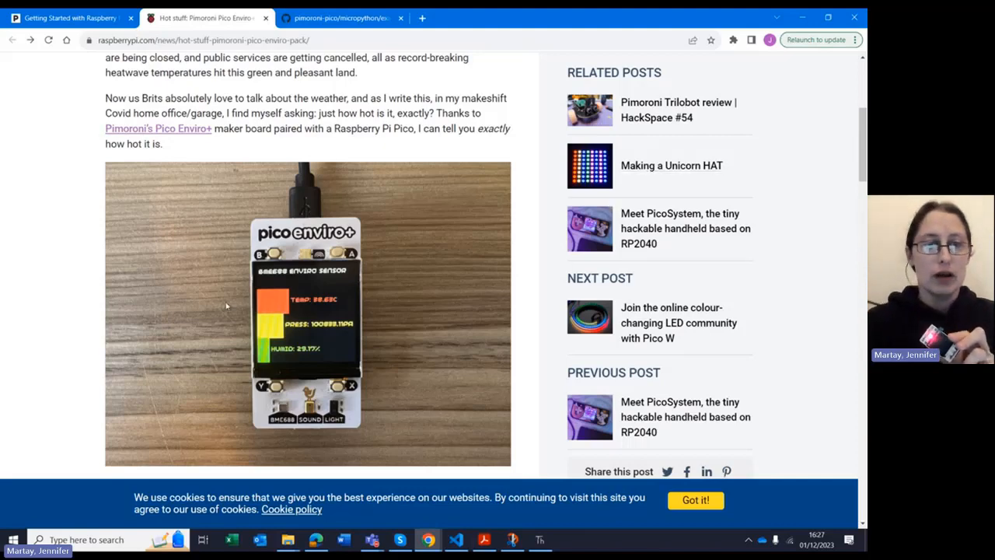
{"action": "mouse_move", "coordinate": [267, 311]}
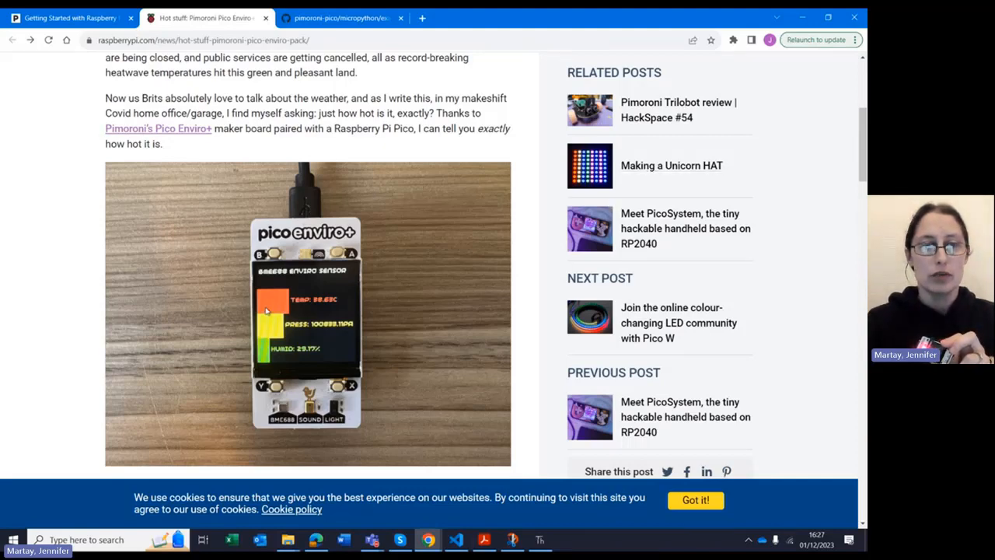
{"action": "mouse_move", "coordinate": [385, 333]}
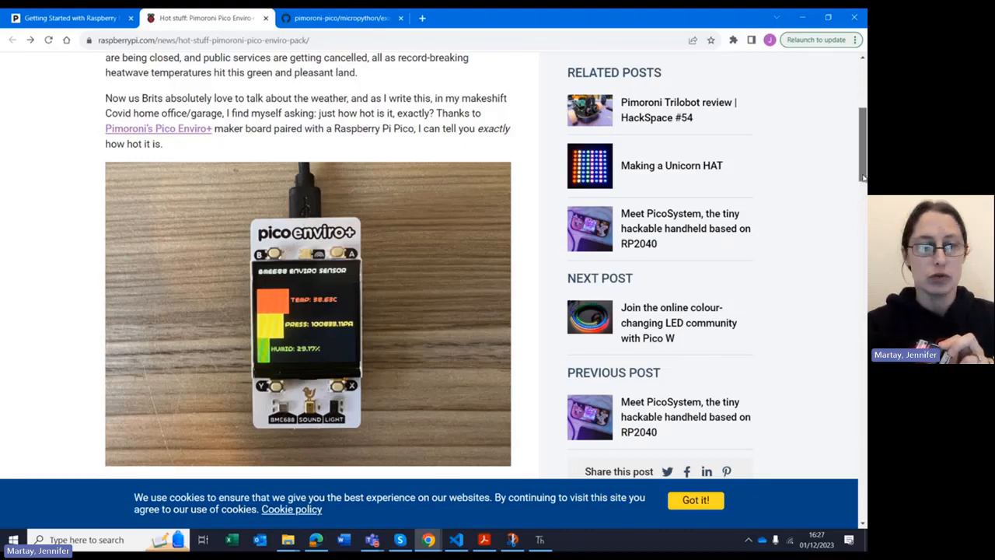
{"action": "scroll", "scroll_direction": "down", "scroll_amount": 3}
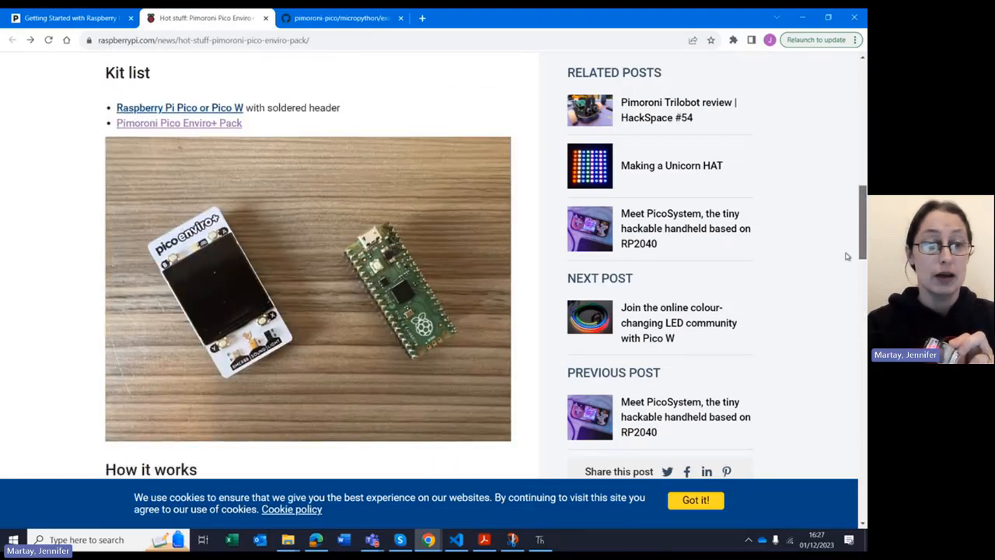
{"action": "scroll", "scroll_direction": "down", "scroll_amount": 3}
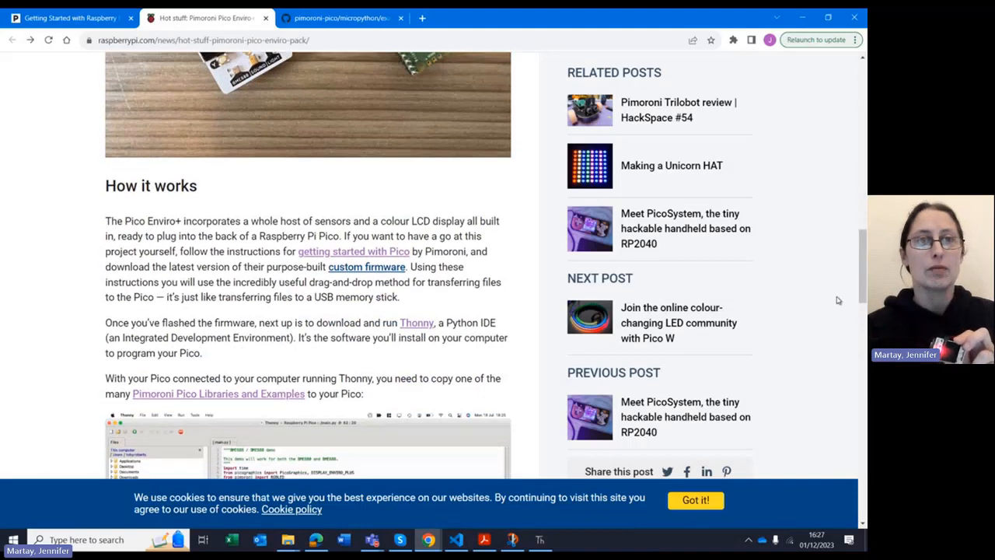
Switch to the pimoroni-pico GitHub tab and open pico_enviro's bme688_sensor.py.
{"action": "left_click", "coordinate": [340, 17]}
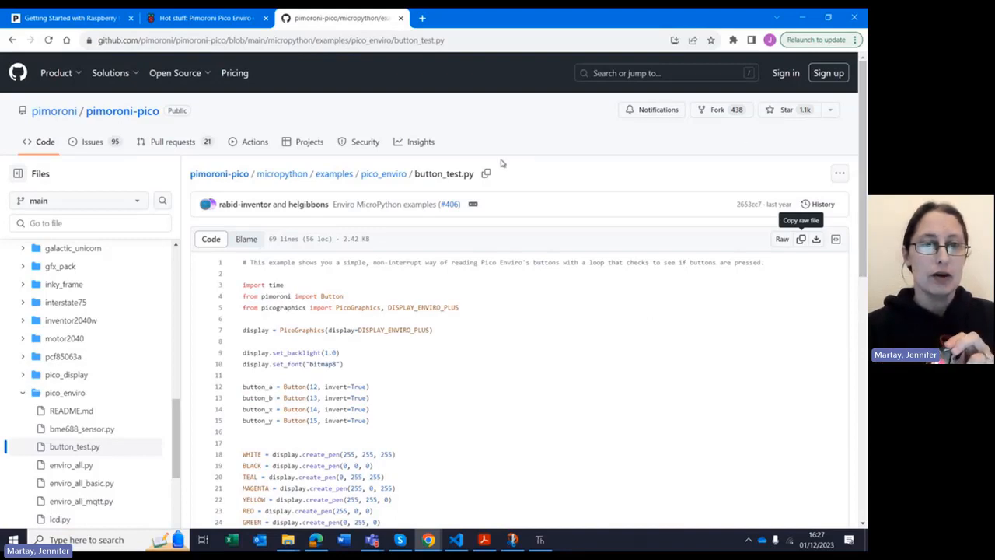
{"action": "mouse_move", "coordinate": [383, 174]}
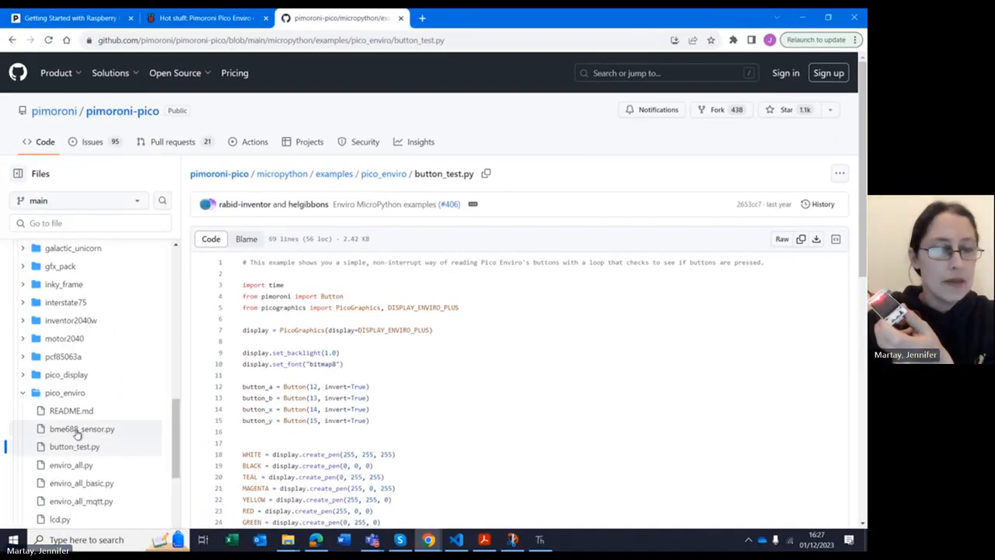
{"action": "left_click", "coordinate": [81, 428]}
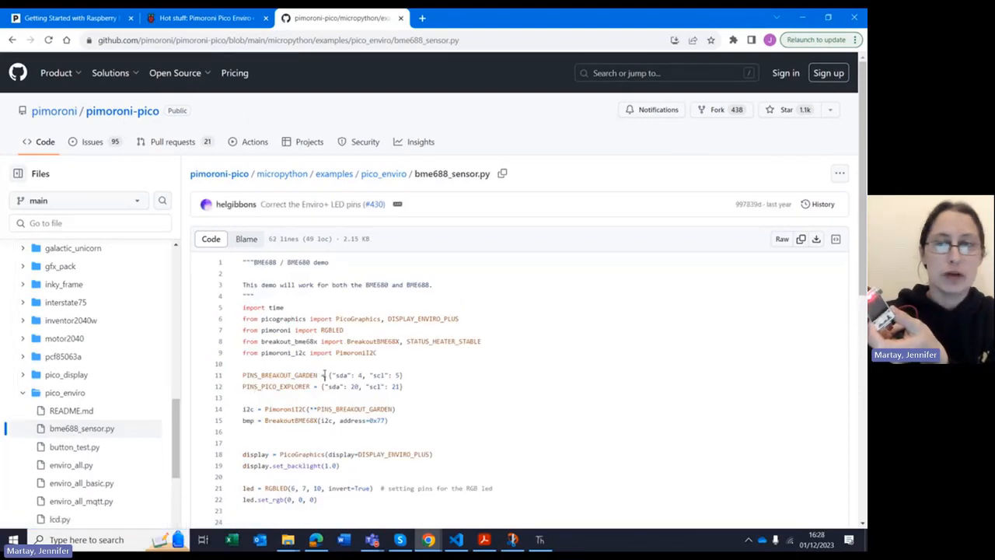
{"action": "mouse_move", "coordinate": [802, 239]}
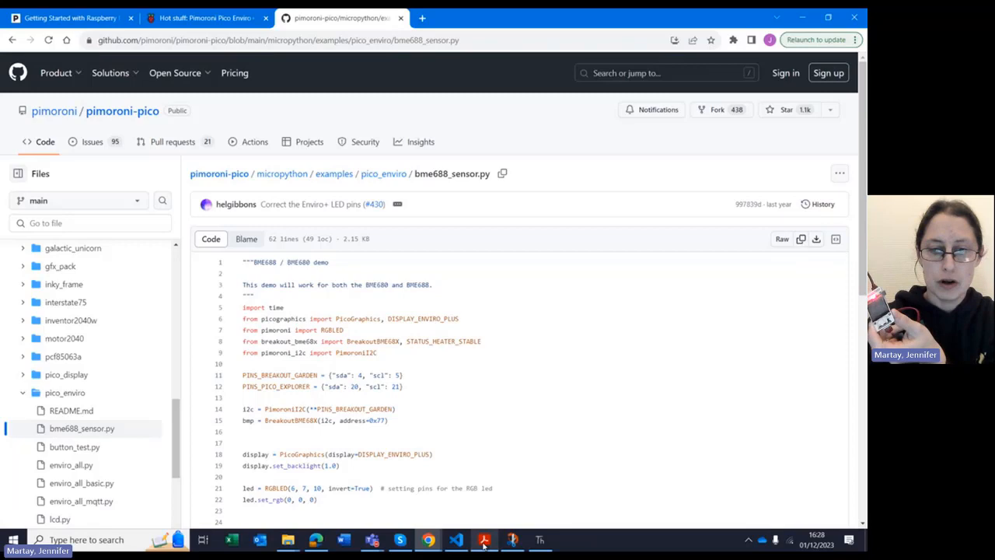
Switch to Thonny and scroll through the streaming BME688 temperature, pressure, humidity and gas readings.
{"action": "left_click", "coordinate": [539, 539]}
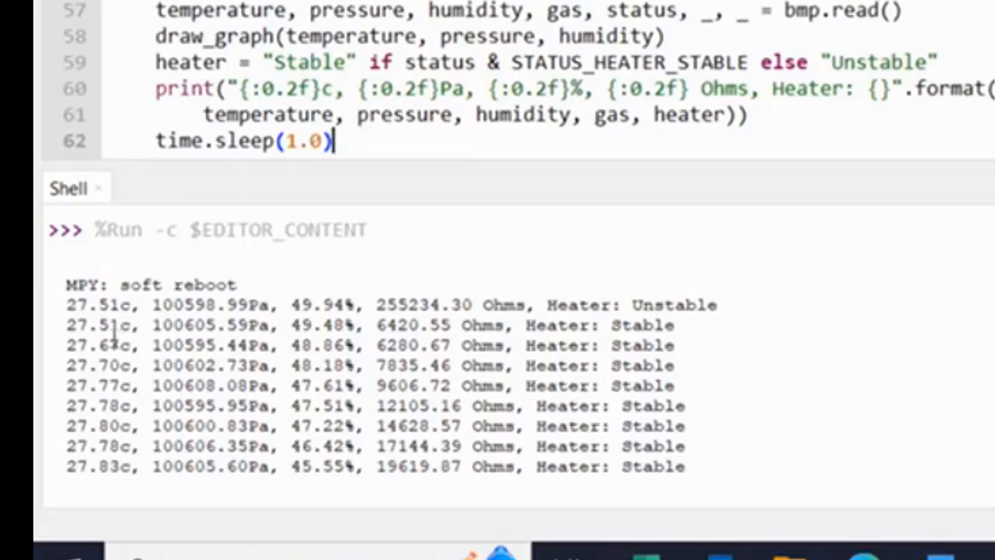
{"action": "scroll", "scroll_direction": "down", "scroll_amount": 3}
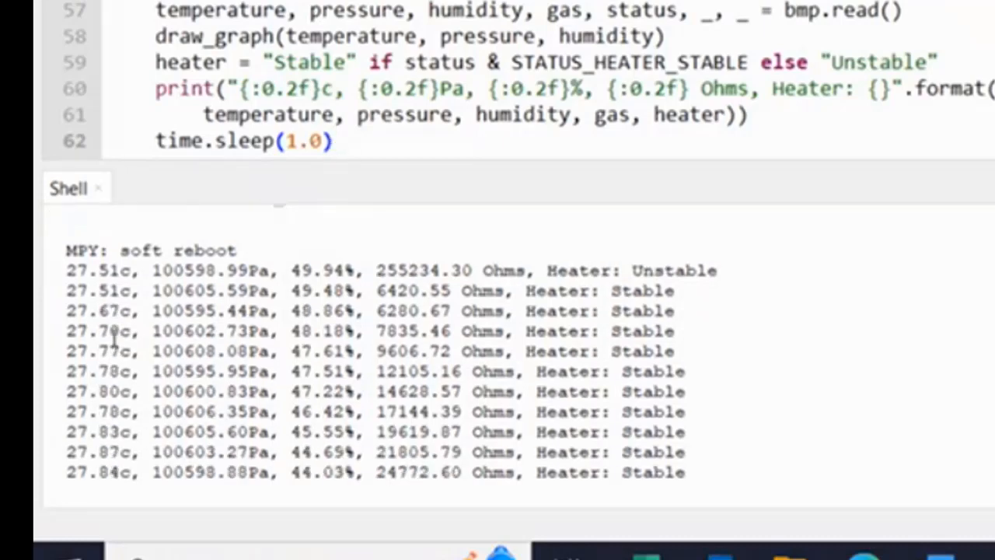
{"action": "scroll", "scroll_direction": "down", "scroll_amount": 3}
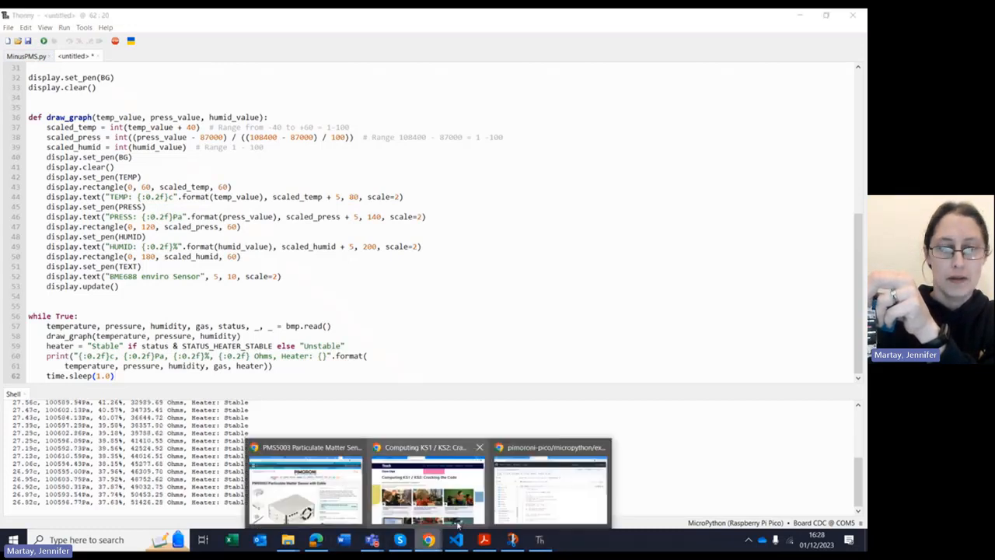
Look over the bme688_sensor.py example on GitHub and scroll the file tree.
{"action": "left_click", "coordinate": [550, 486]}
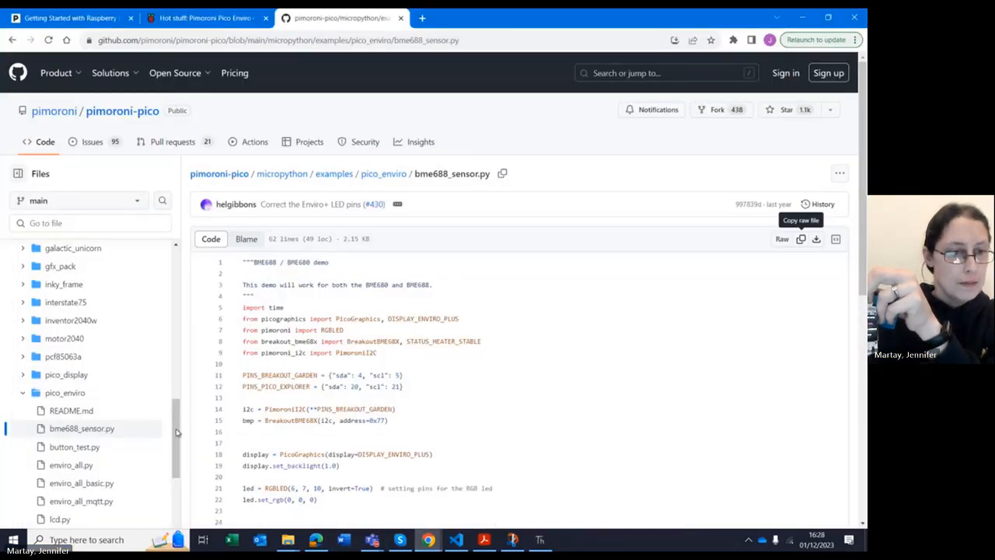
{"action": "scroll", "scroll_direction": "down", "scroll_amount": 3}
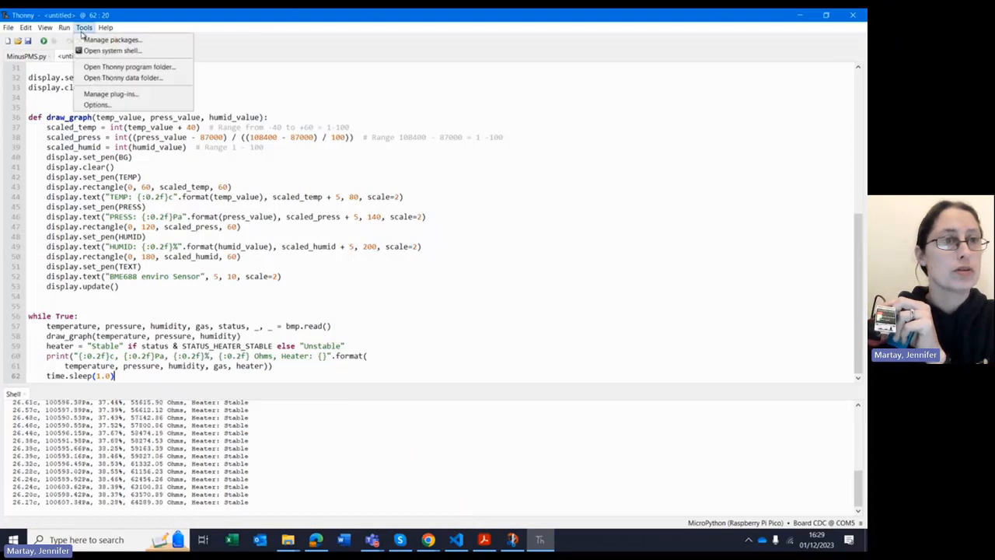
Dismiss the stop-your-program warning, stop the sensor script and open the package manager.
{"action": "left_click", "coordinate": [113, 40]}
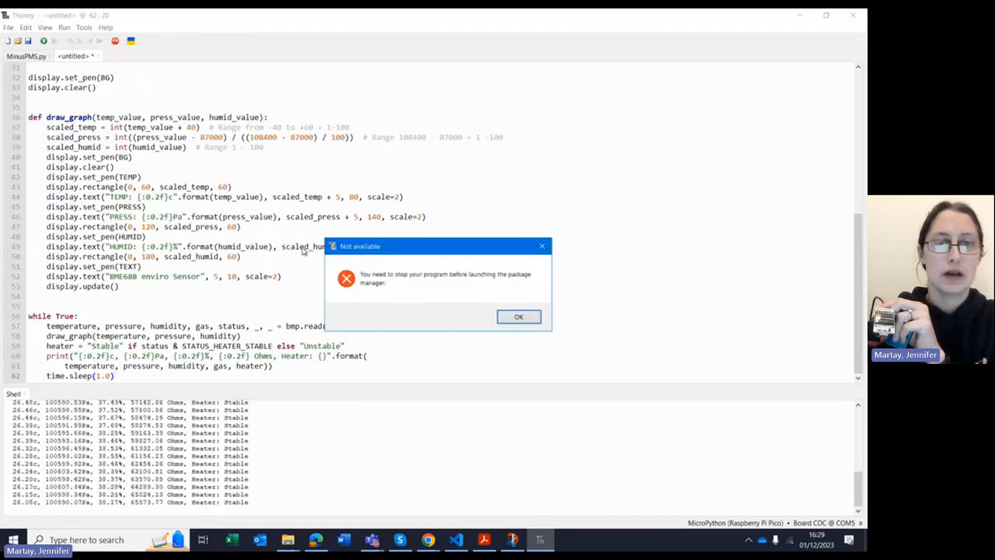
{"action": "left_click", "coordinate": [519, 317]}
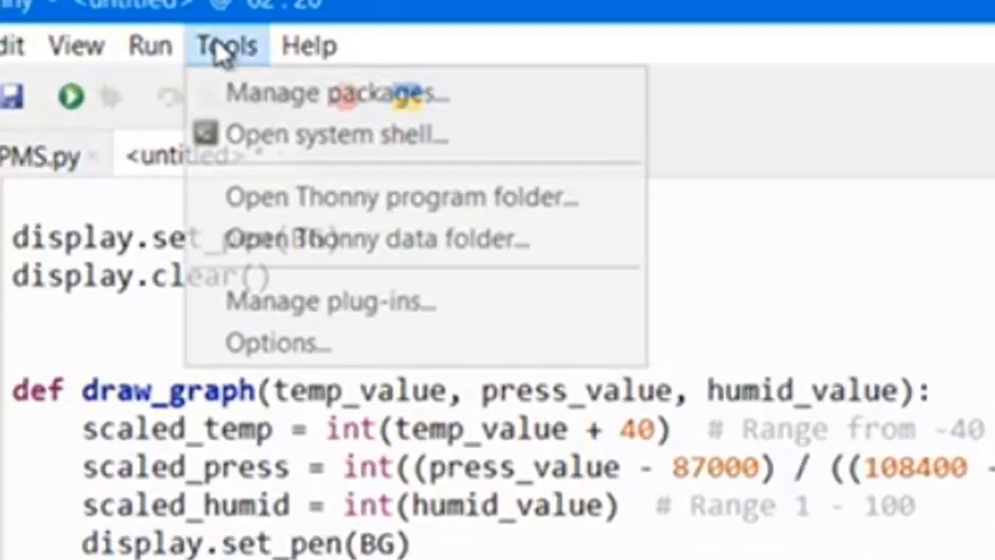
{"action": "left_click", "coordinate": [327, 92]}
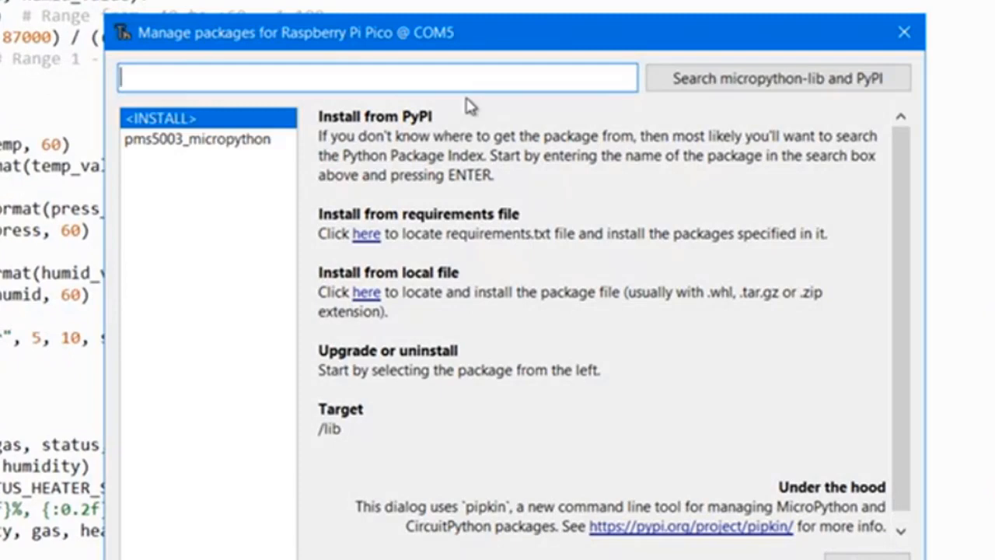
Search PyPI for pms5003-micropython, then close the package manager.
{"action": "type", "text": "pms5003"}
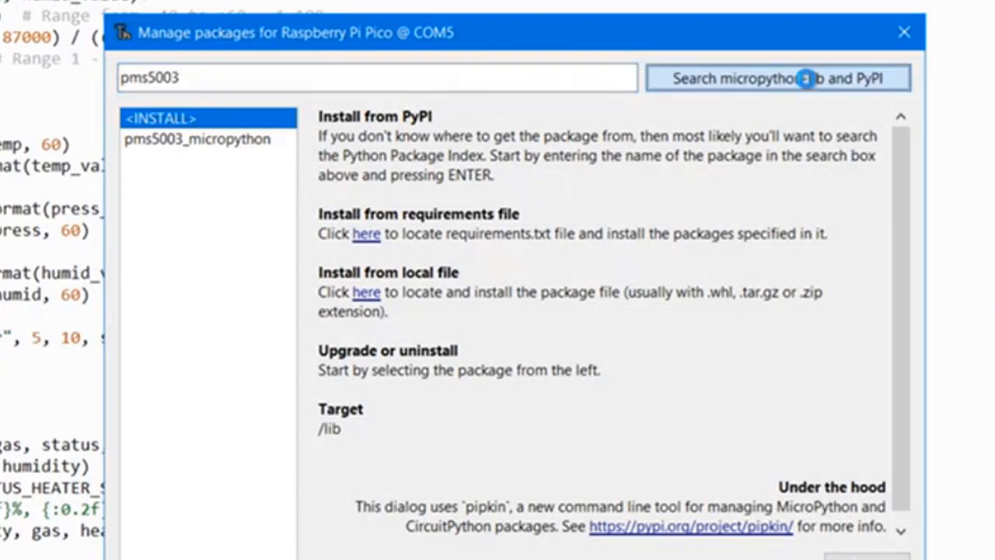
{"action": "left_click", "coordinate": [778, 77]}
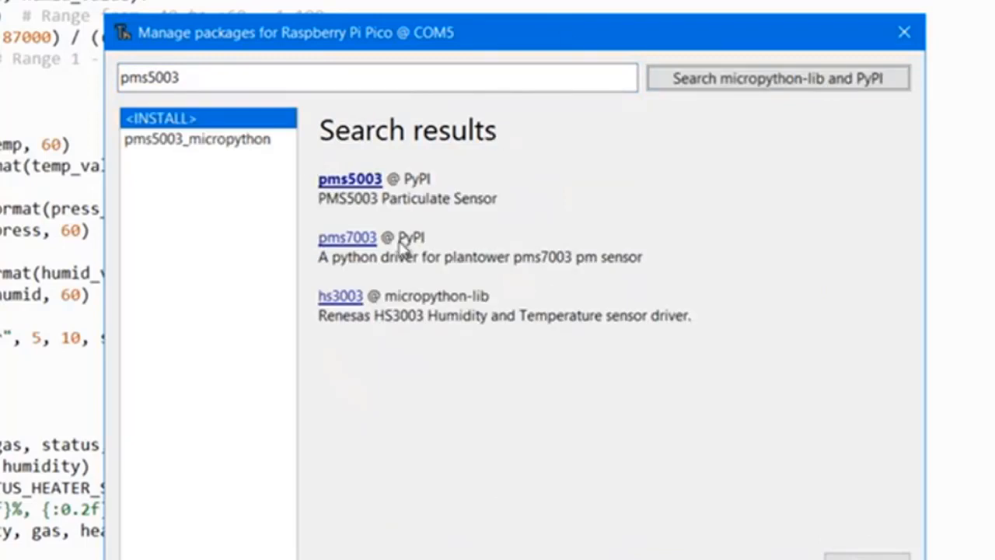
{"action": "mouse_move", "coordinate": [278, 165]}
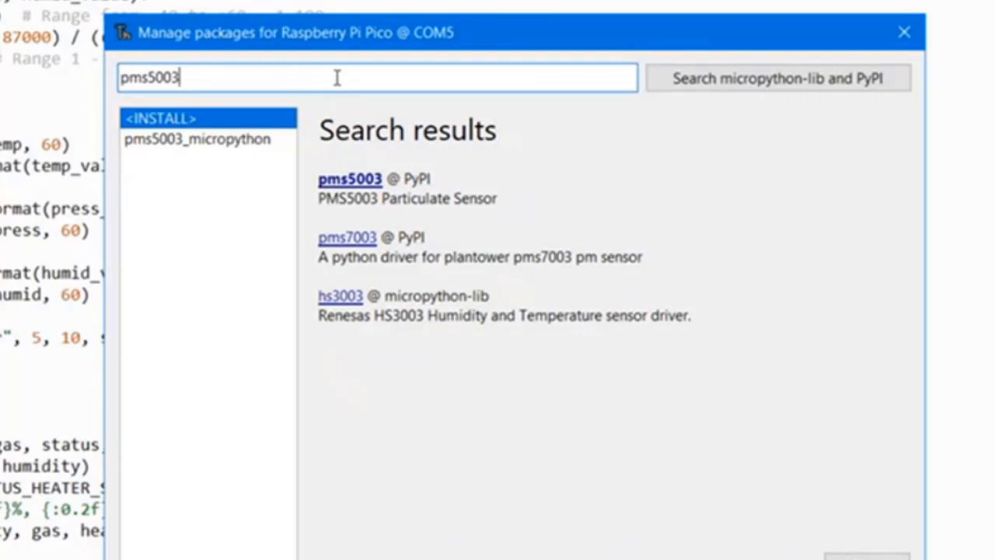
{"action": "type", "text": "-micropy"}
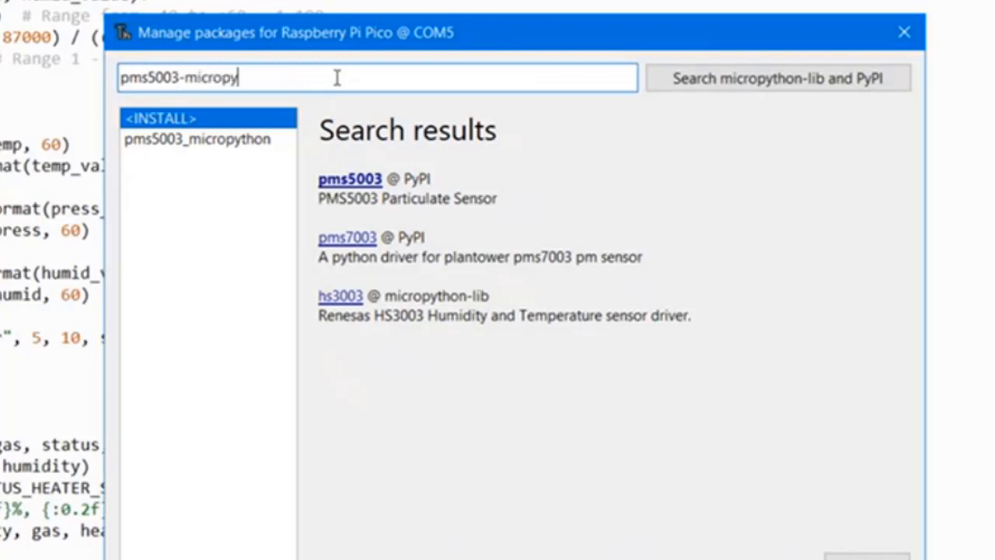
{"action": "type", "text": "thon"}
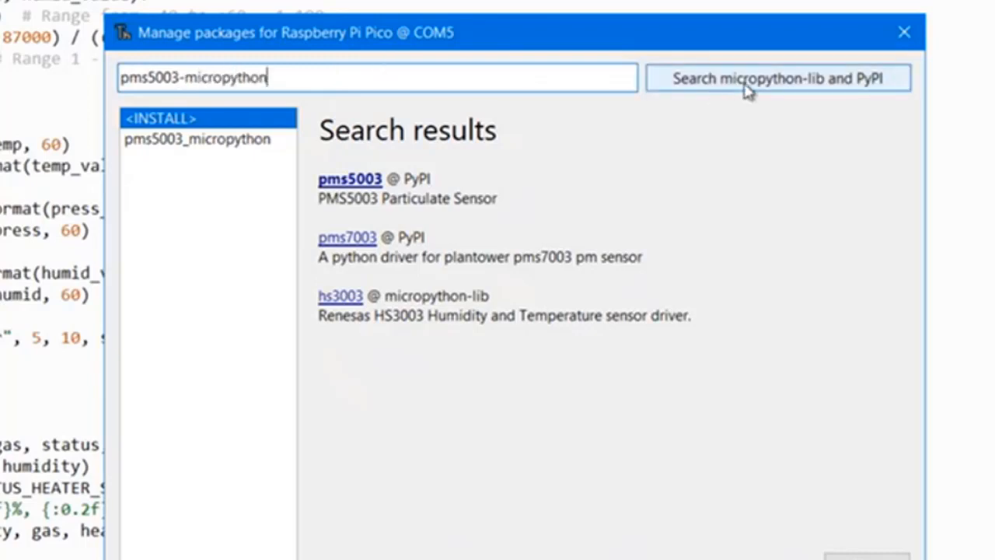
{"action": "left_click", "coordinate": [777, 78]}
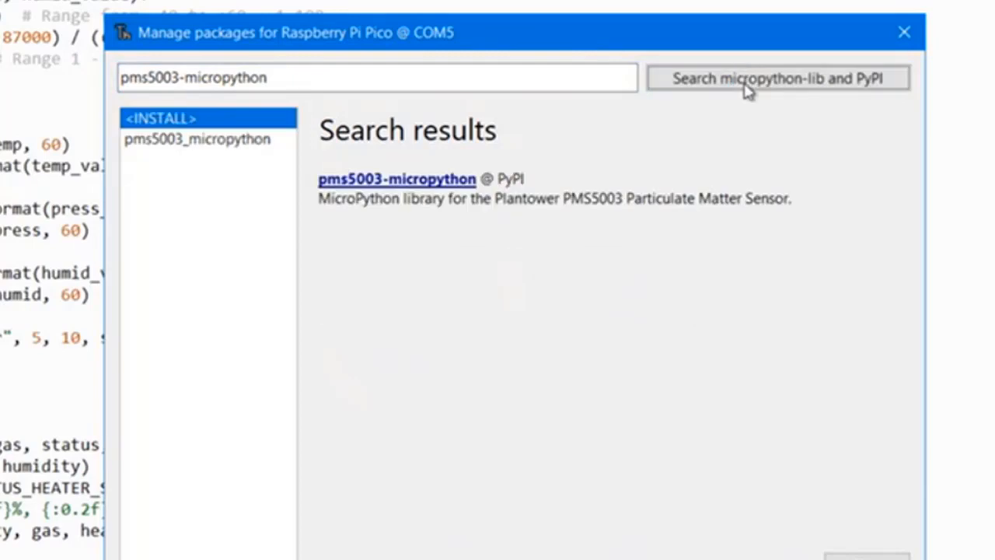
{"action": "mouse_move", "coordinate": [276, 183]}
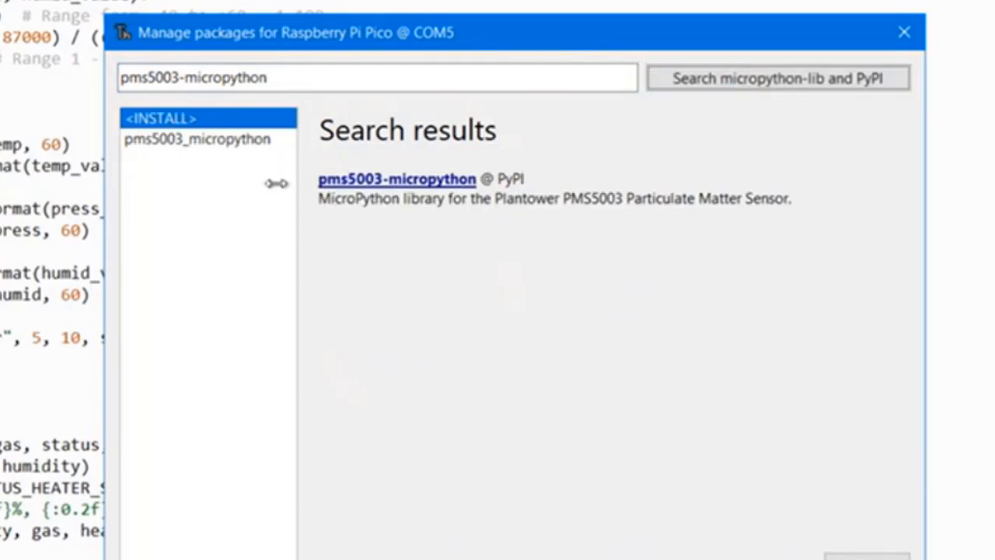
{"action": "mouse_move", "coordinate": [408, 114]}
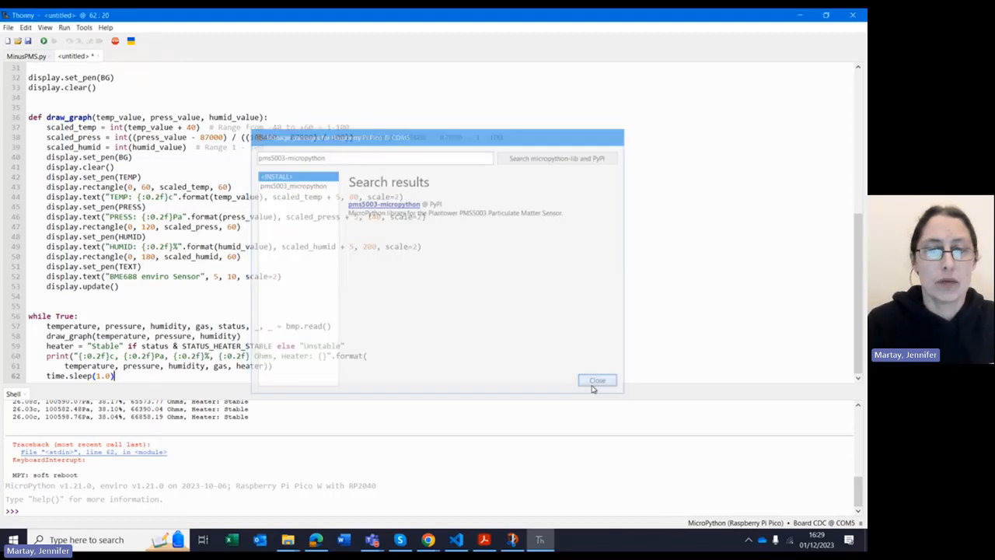
{"action": "left_click", "coordinate": [596, 380]}
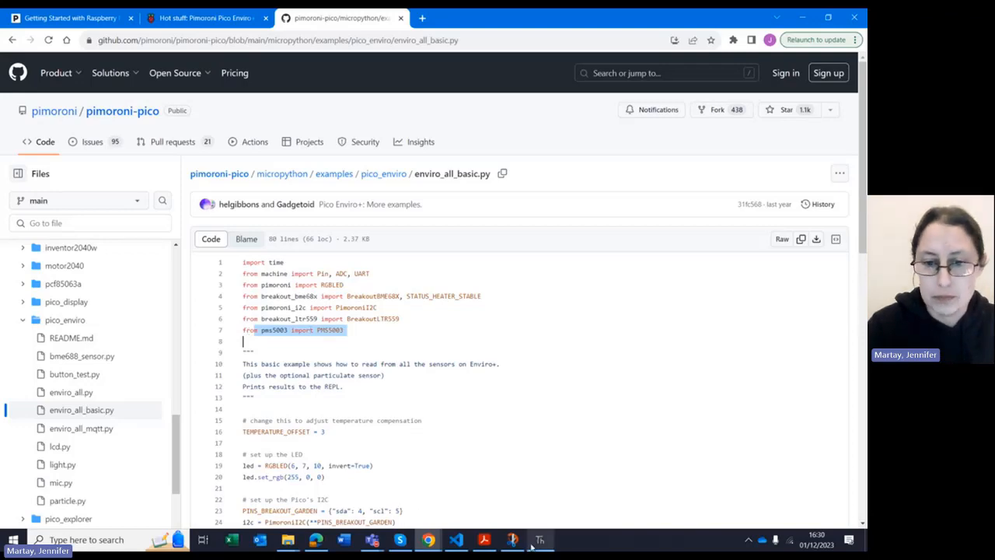
Return to Thonny to view the MinusPMS.py script with PMS5003 setup commented out.
{"action": "left_click", "coordinate": [538, 539]}
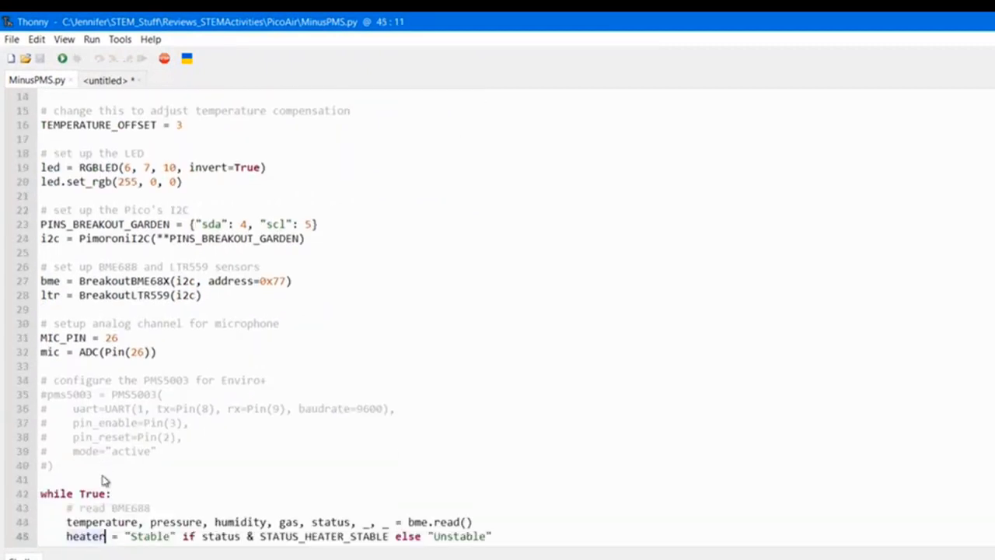
Run MinusPMS.py on the Pico to stream BME688, lux and mic readings.
{"action": "left_click", "coordinate": [62, 59]}
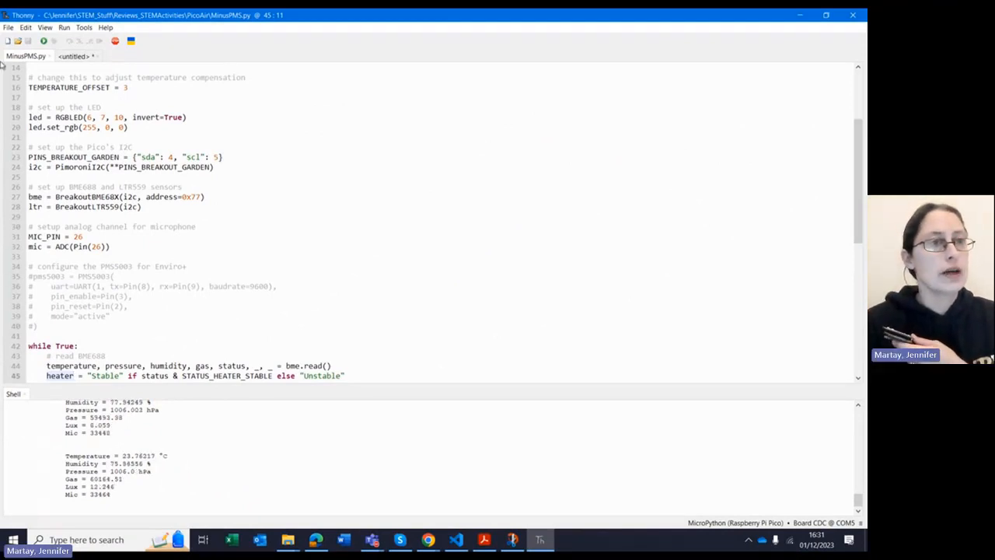
Open WithPMS.py from this computer, stop MinusPMS.py, and run WithPMS.py on the Pico.
{"action": "left_click", "coordinate": [8, 27]}
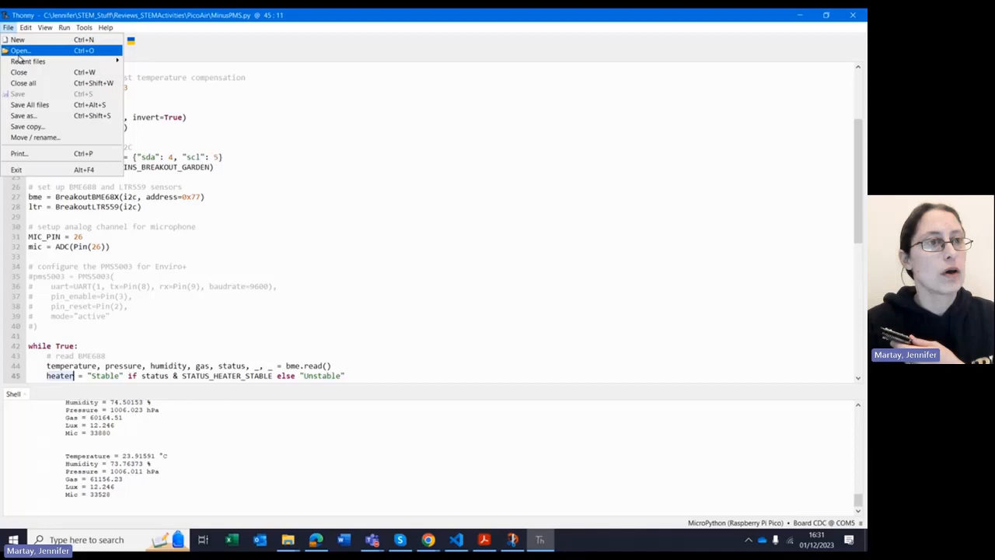
{"action": "left_click", "coordinate": [20, 49]}
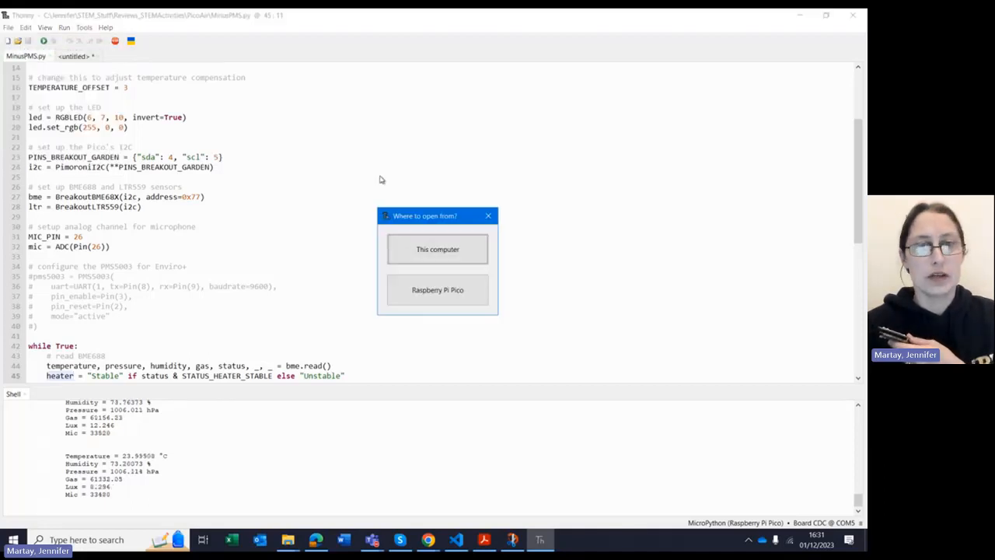
{"action": "left_click", "coordinate": [437, 249]}
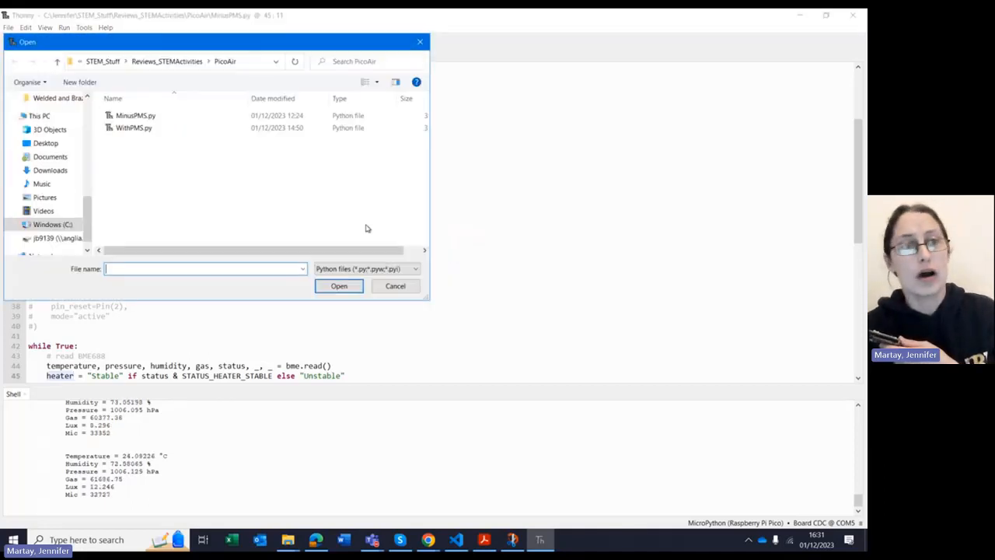
{"action": "mouse_move", "coordinate": [134, 128]}
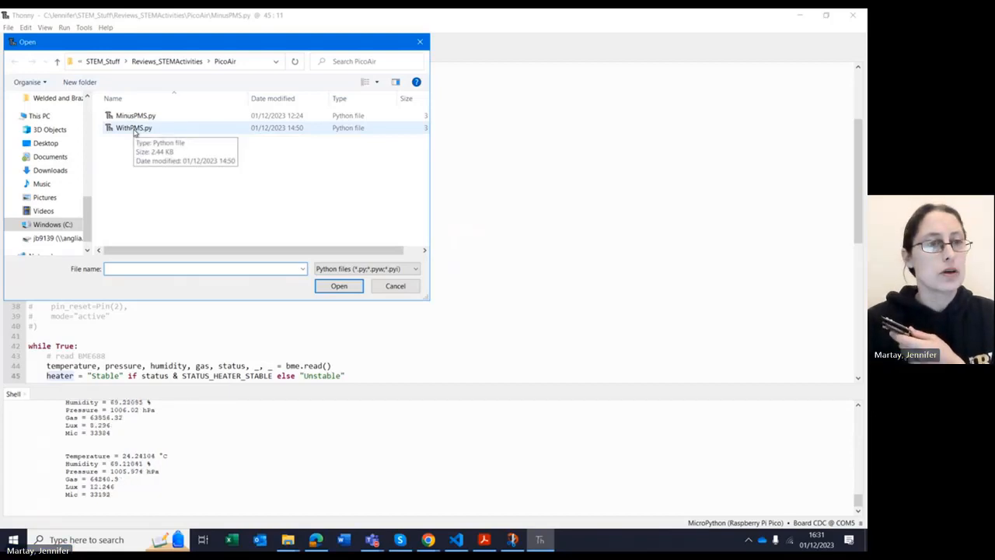
{"action": "double_click", "coordinate": [133, 127]}
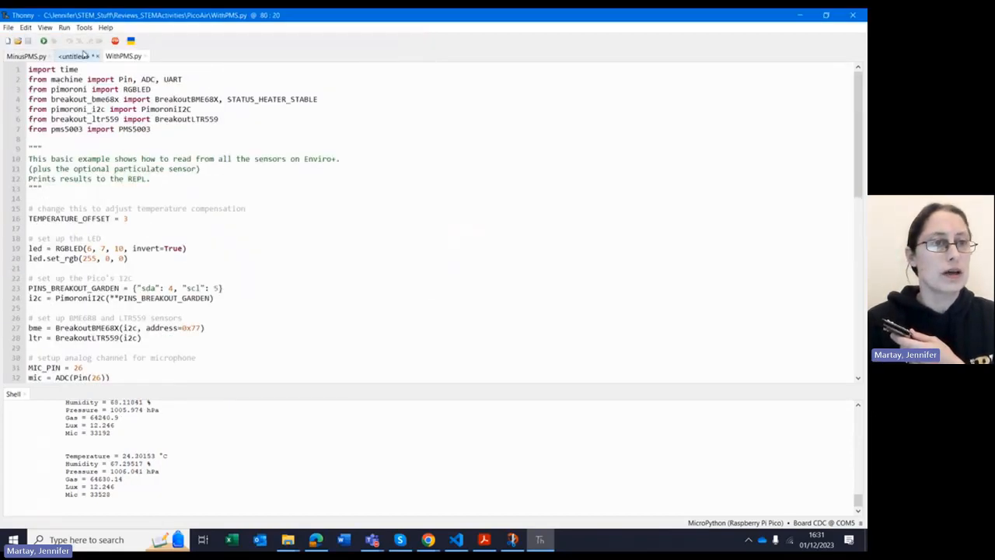
{"action": "left_click", "coordinate": [114, 40]}
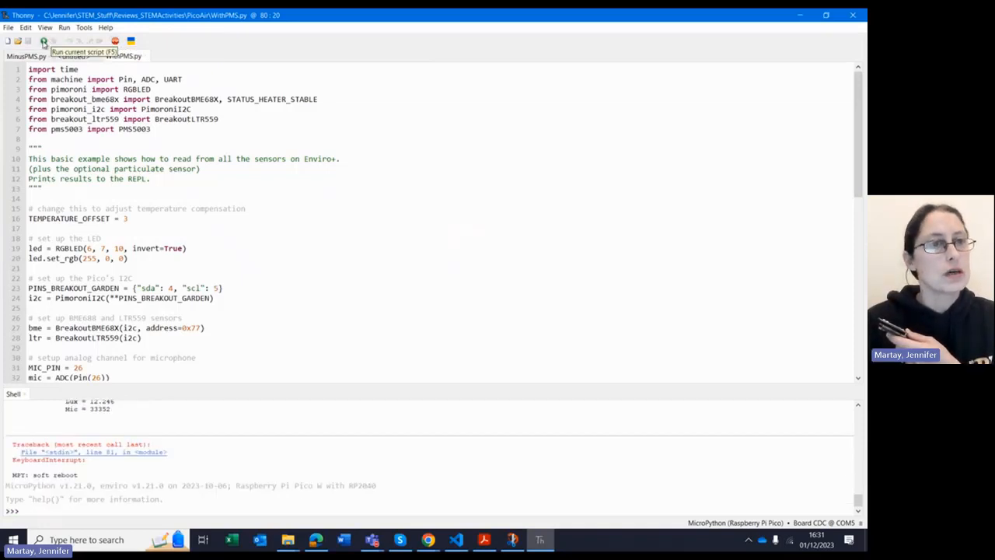
{"action": "left_click", "coordinate": [43, 40]}
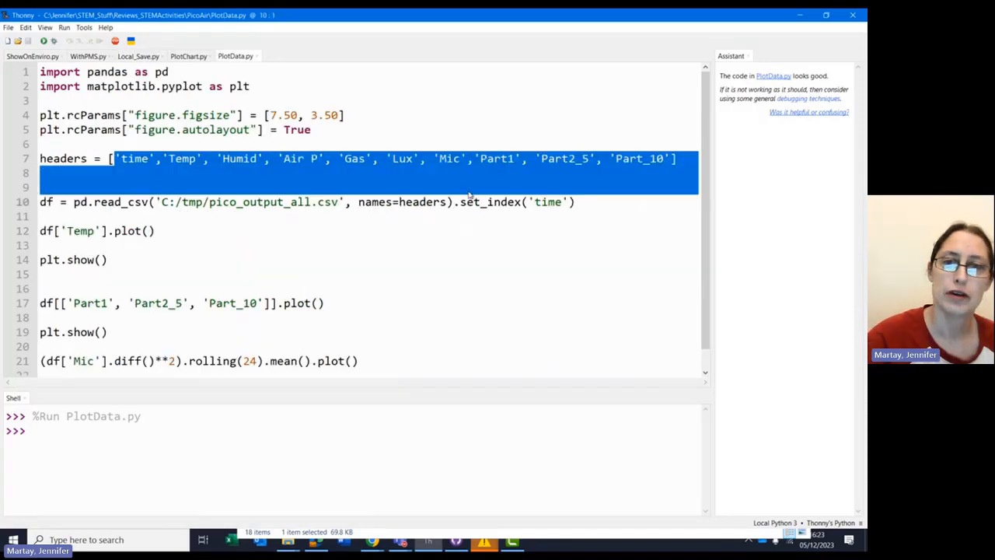
Select PlotData.py's line-7 headers list naming time, sensor and particulate columns.
{"action": "left_click", "coordinate": [673, 159]}
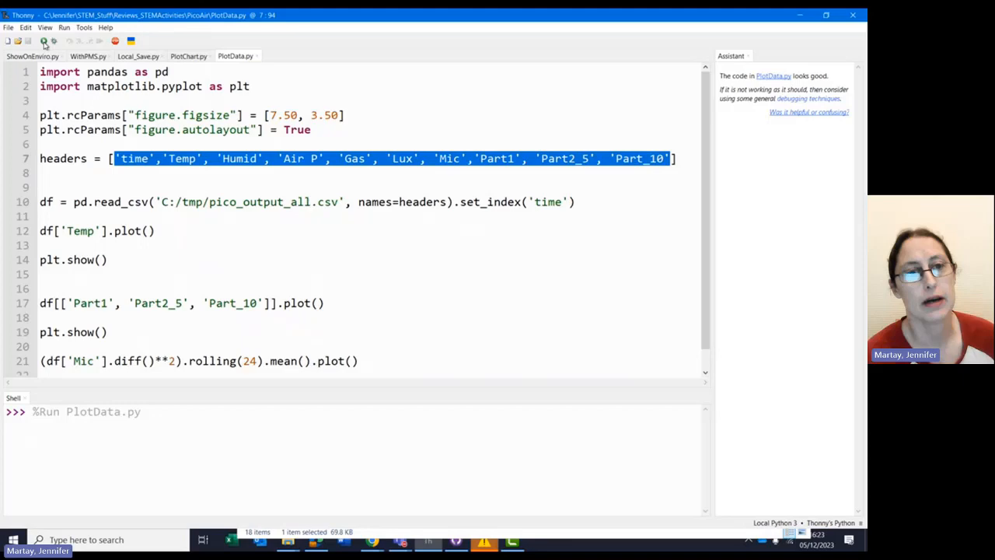
Run PlotData.py to show the temperature-over-time figure, review it, then close it.
{"action": "left_click", "coordinate": [44, 41]}
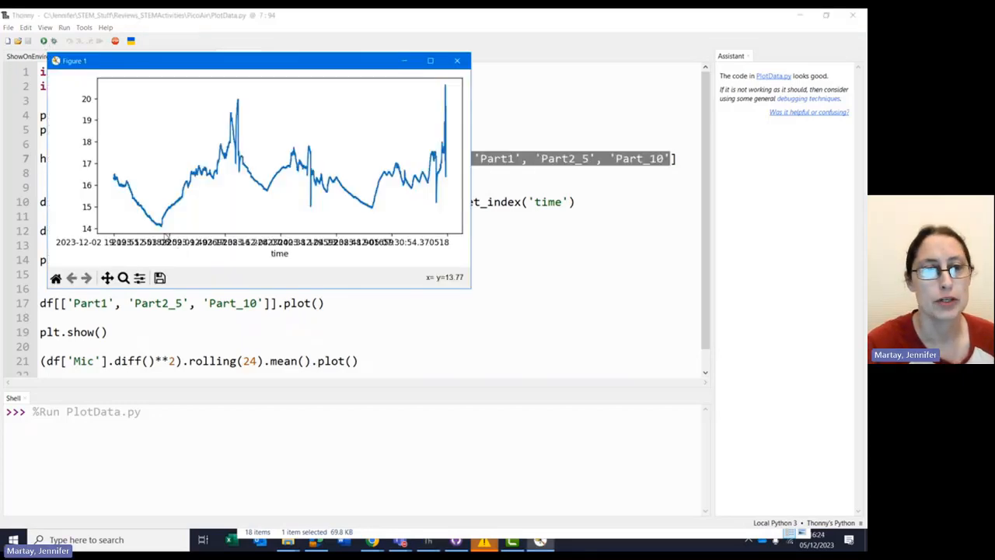
{"action": "mouse_move", "coordinate": [114, 231]}
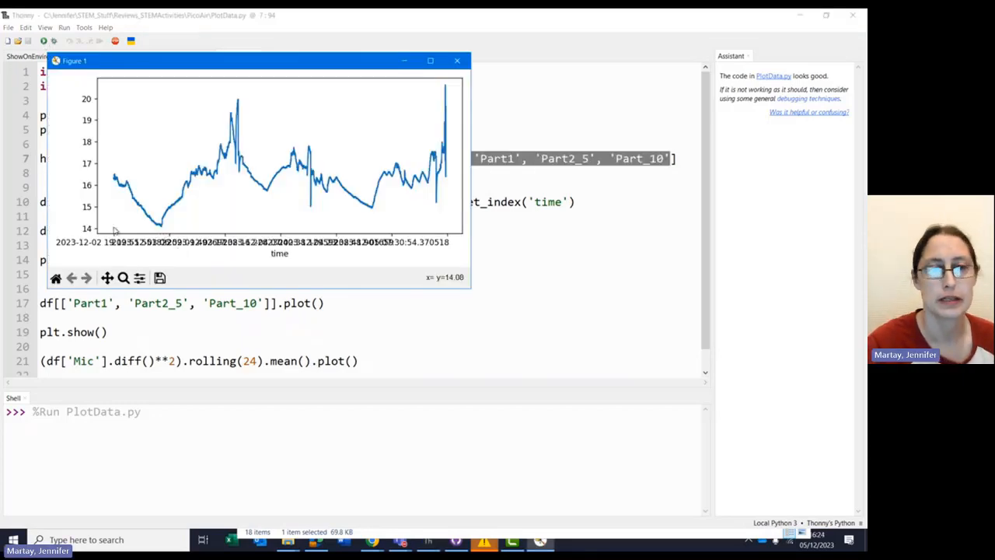
{"action": "mouse_move", "coordinate": [111, 172]}
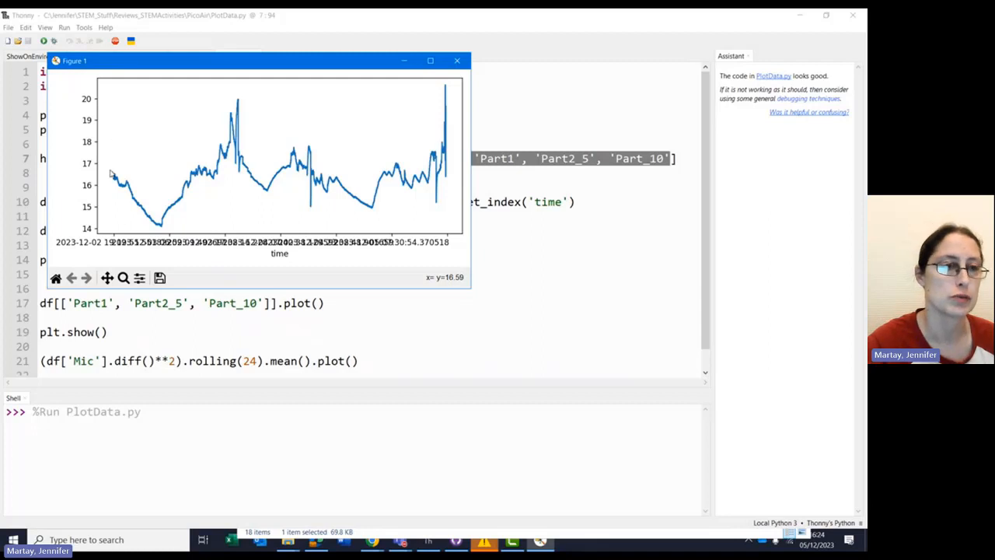
{"action": "mouse_move", "coordinate": [117, 218]}
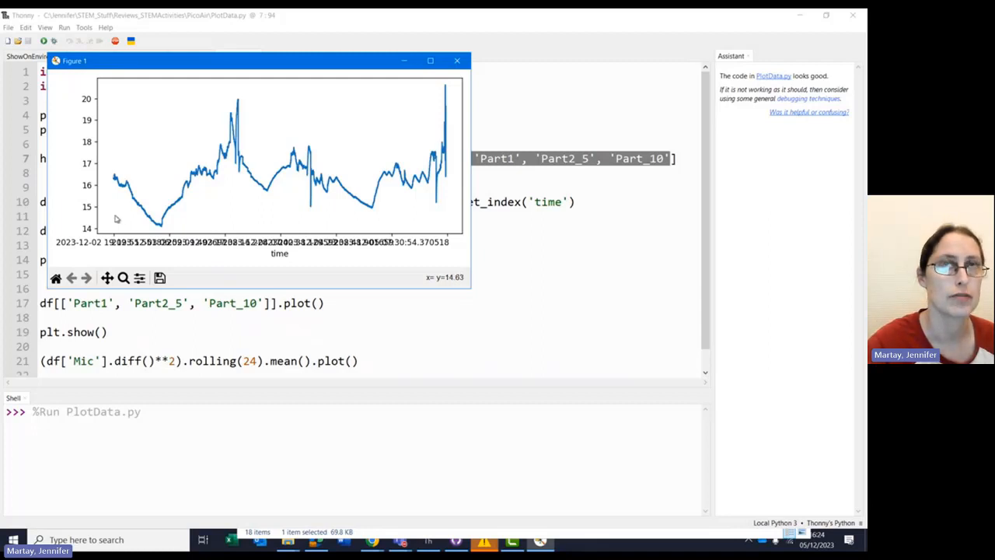
{"action": "mouse_move", "coordinate": [166, 224]}
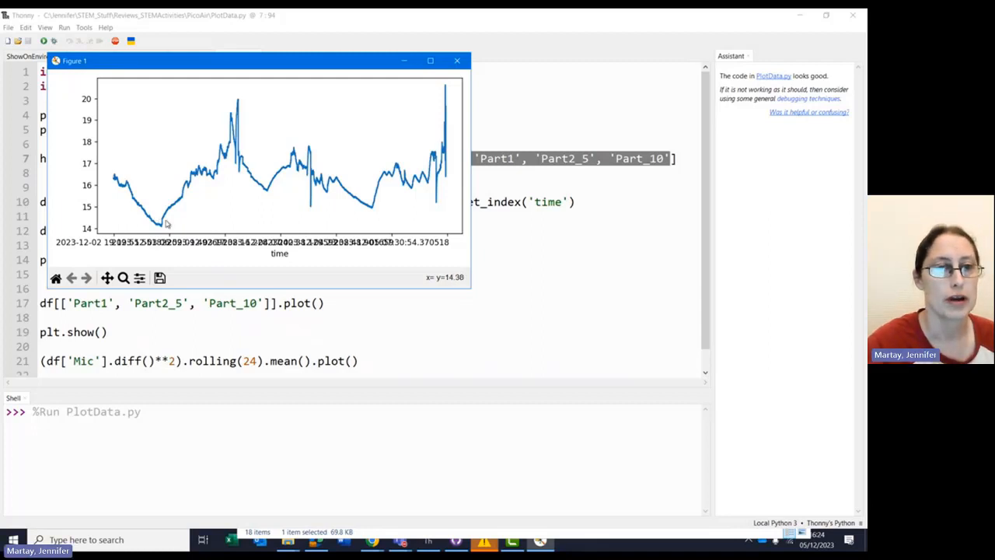
{"action": "mouse_move", "coordinate": [167, 223]}
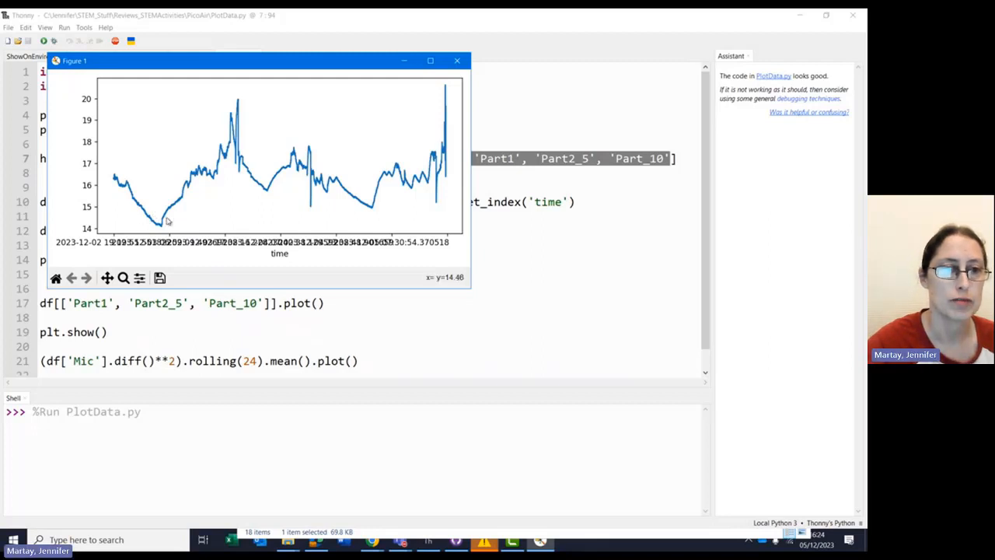
{"action": "mouse_move", "coordinate": [231, 117]}
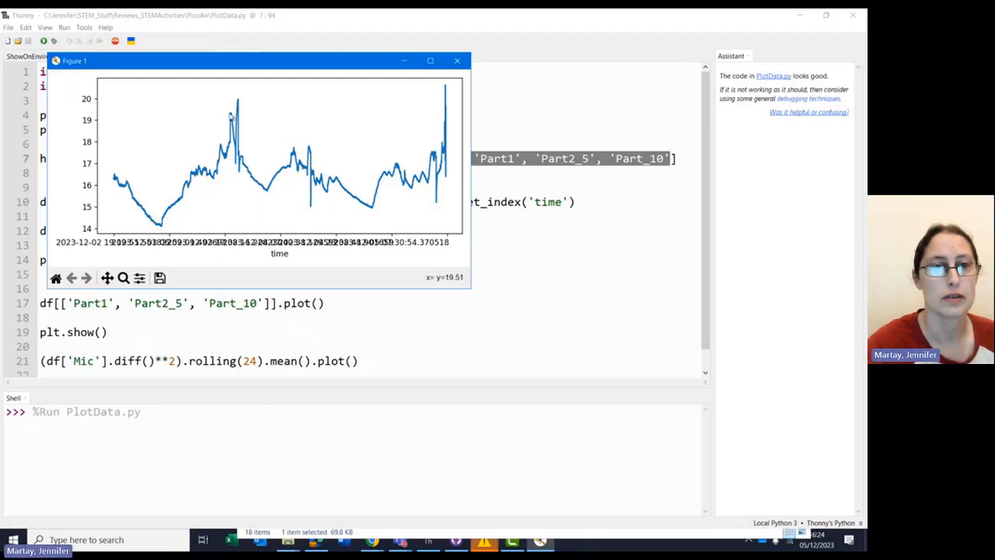
{"action": "mouse_move", "coordinate": [272, 207]}
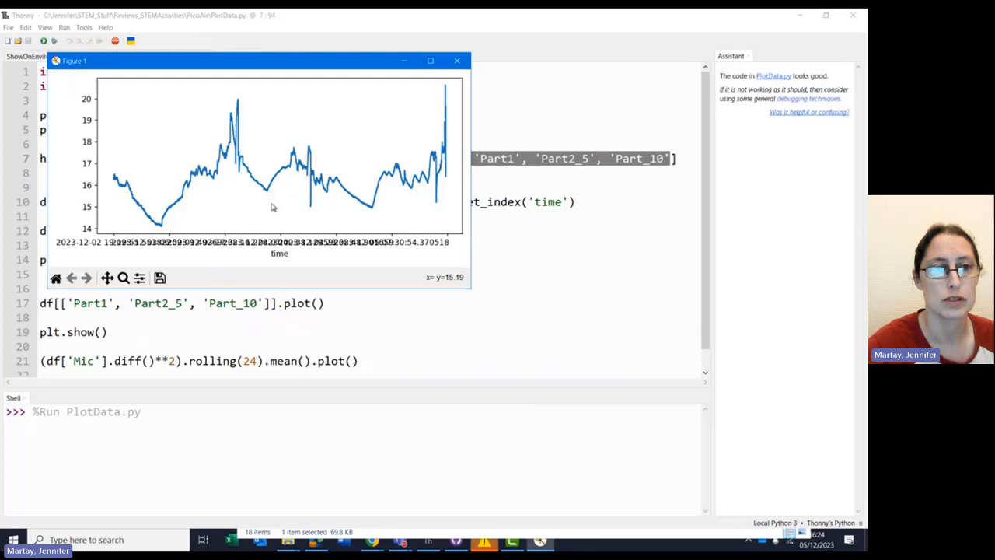
{"action": "mouse_move", "coordinate": [269, 190]}
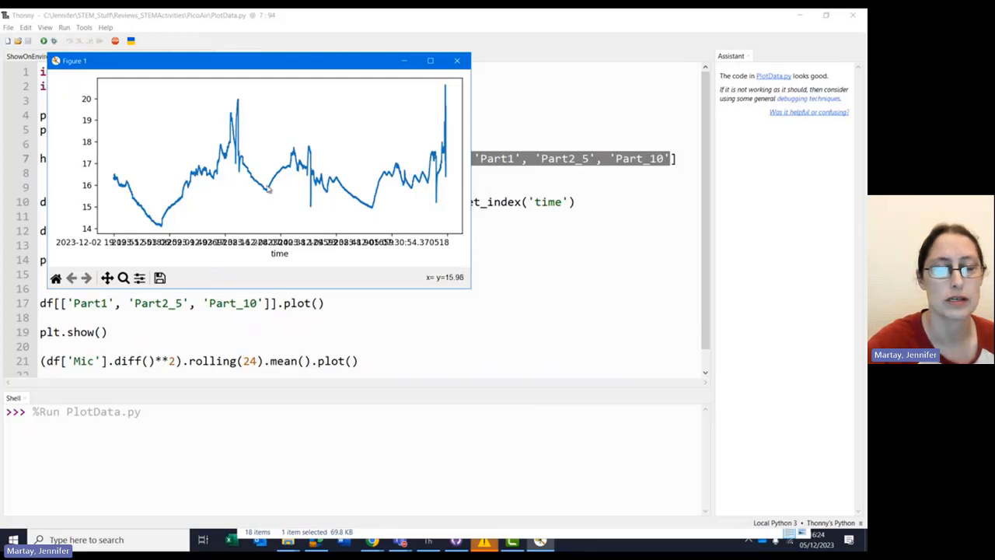
{"action": "mouse_move", "coordinate": [373, 209]}
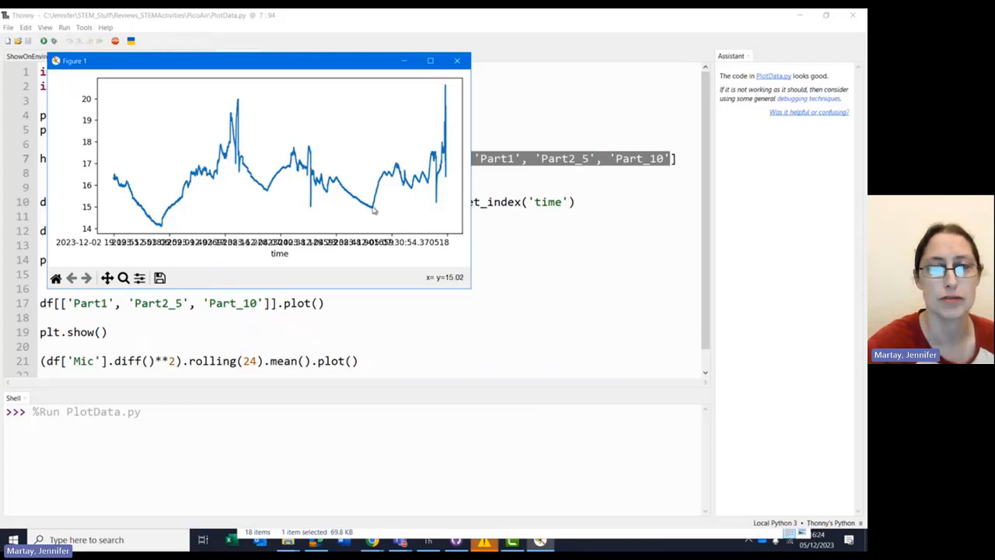
{"action": "mouse_move", "coordinate": [448, 205]}
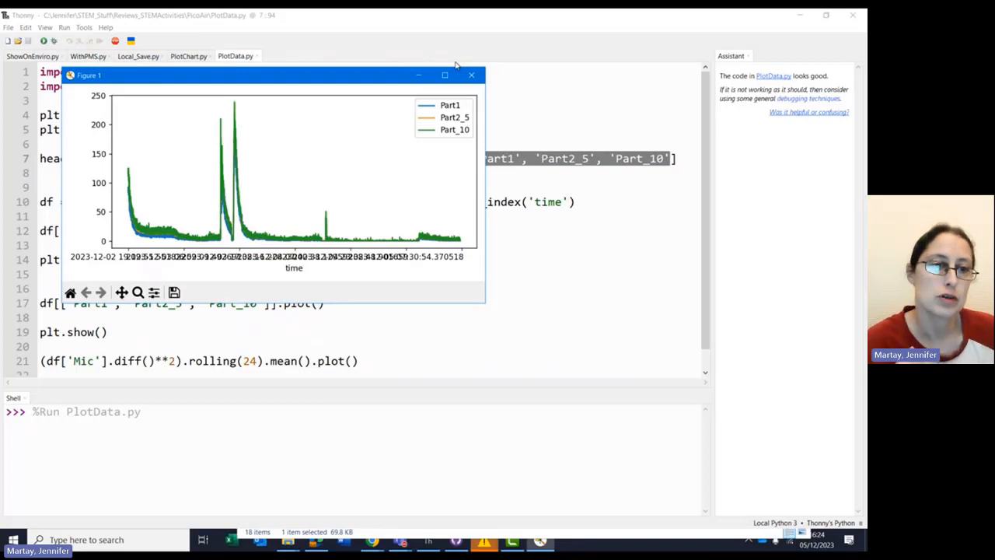
{"action": "mouse_move", "coordinate": [132, 158]}
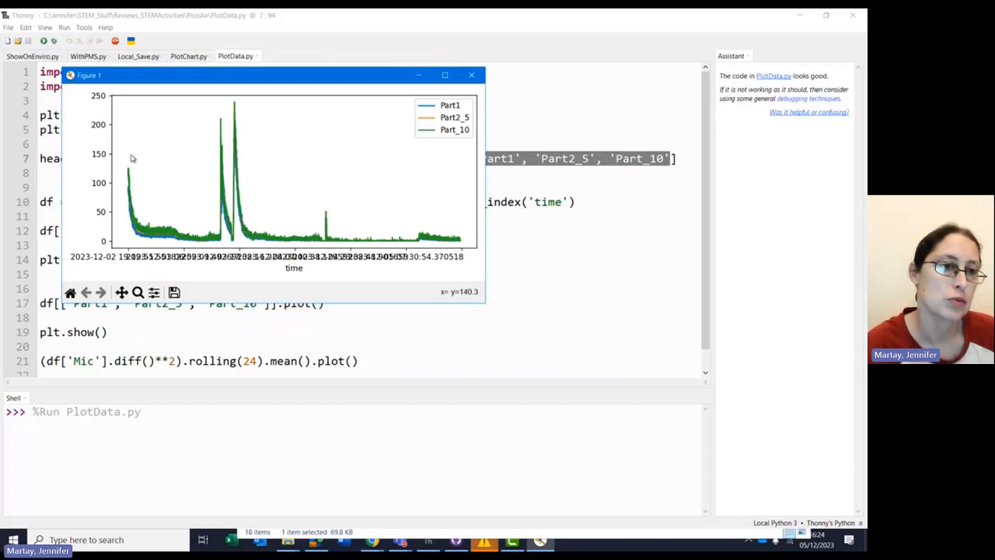
{"action": "mouse_move", "coordinate": [134, 153]}
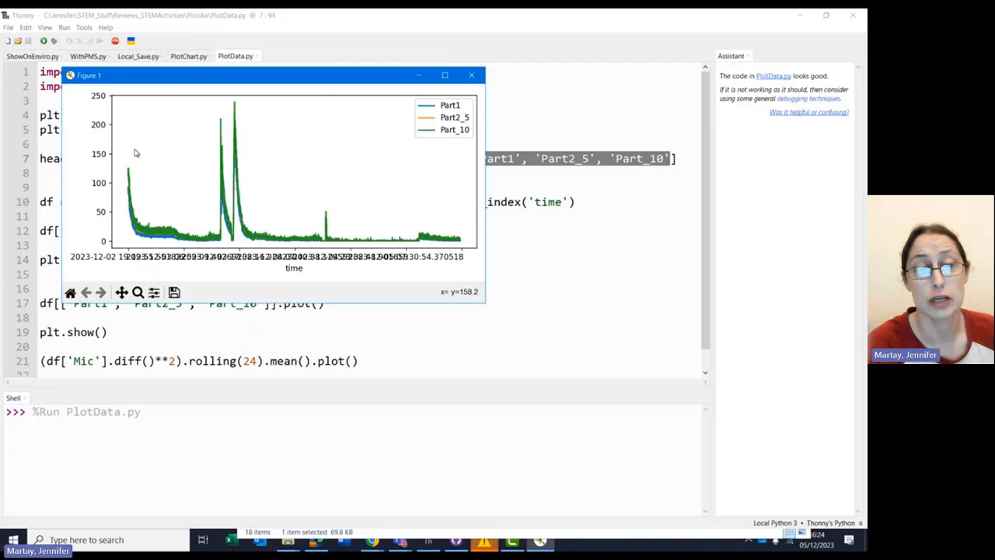
{"action": "mouse_move", "coordinate": [126, 206]}
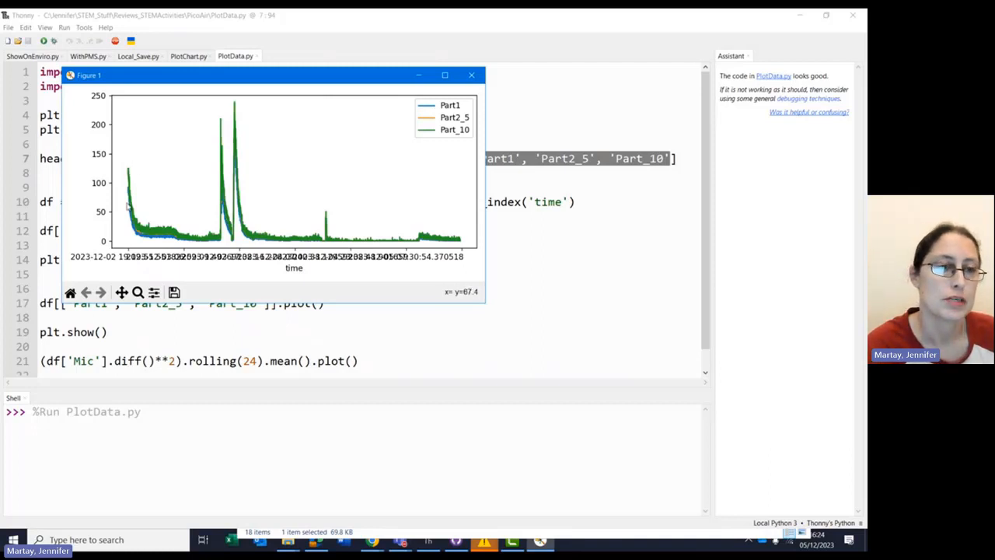
{"action": "mouse_move", "coordinate": [220, 241]}
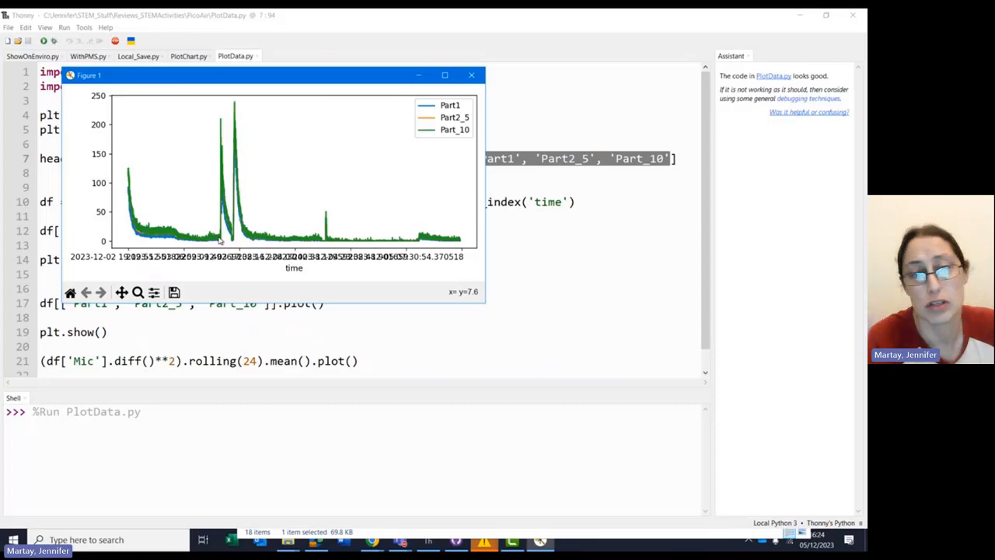
{"action": "mouse_move", "coordinate": [223, 156]}
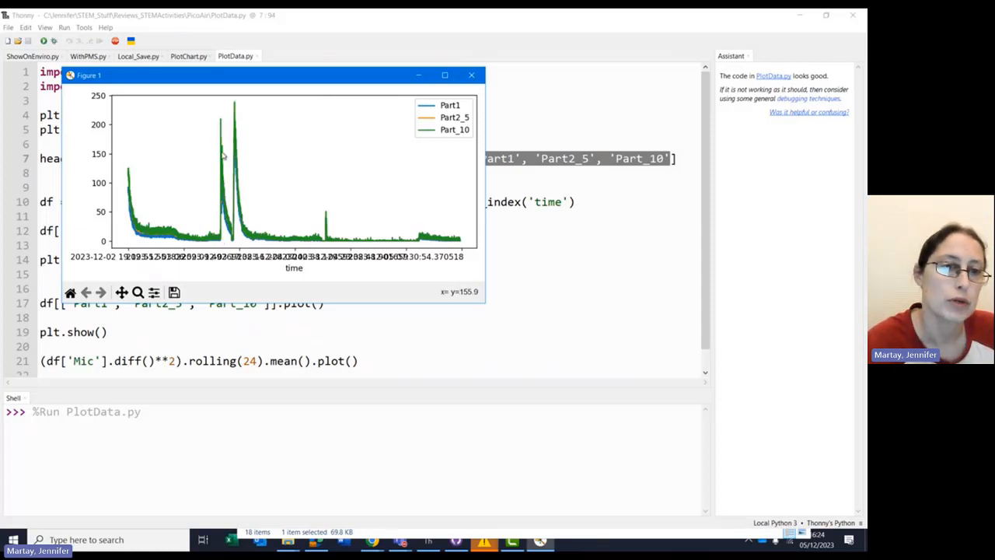
{"action": "mouse_move", "coordinate": [236, 161]}
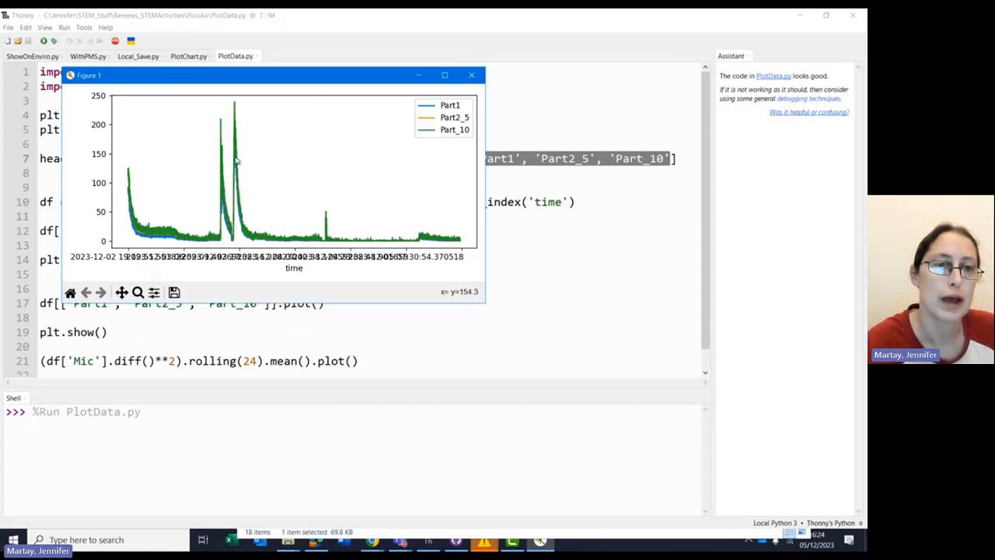
{"action": "mouse_move", "coordinate": [327, 239]}
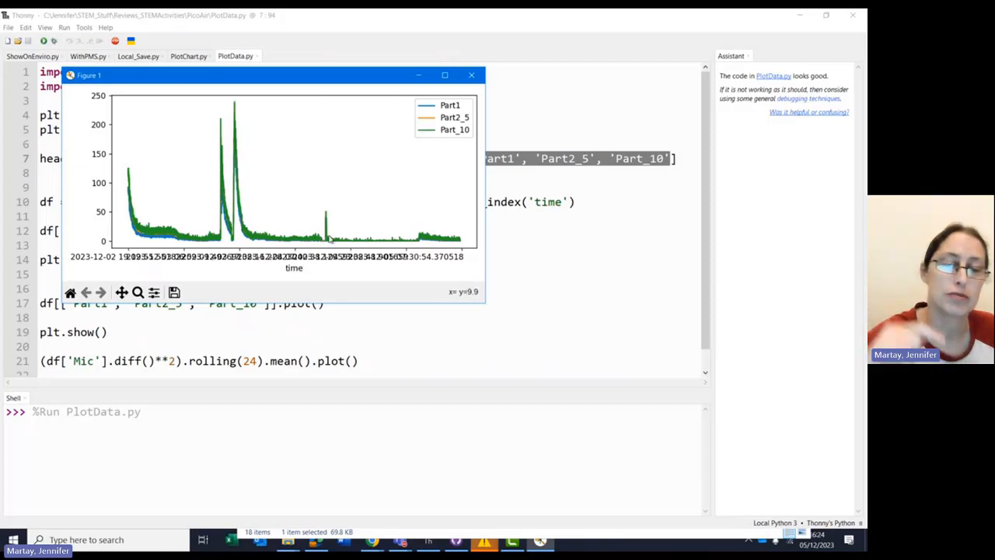
{"action": "mouse_move", "coordinate": [463, 243]}
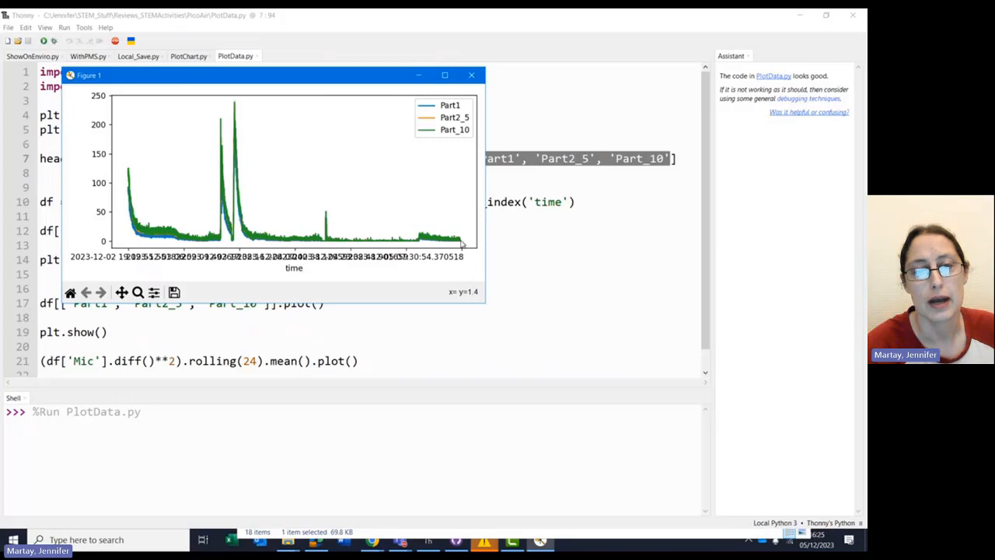
{"action": "mouse_move", "coordinate": [455, 134]}
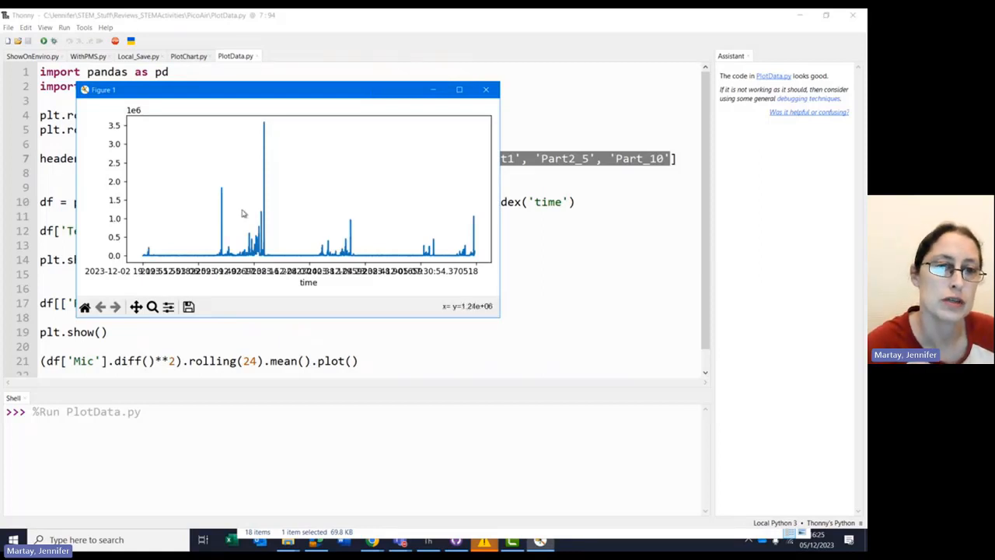
{"action": "mouse_move", "coordinate": [464, 254]}
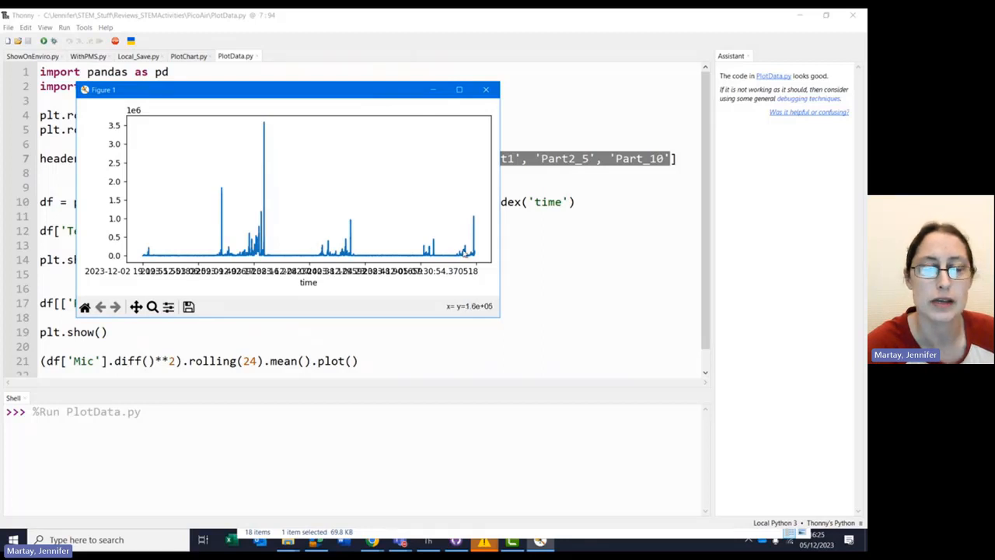
{"action": "mouse_move", "coordinate": [334, 245]}
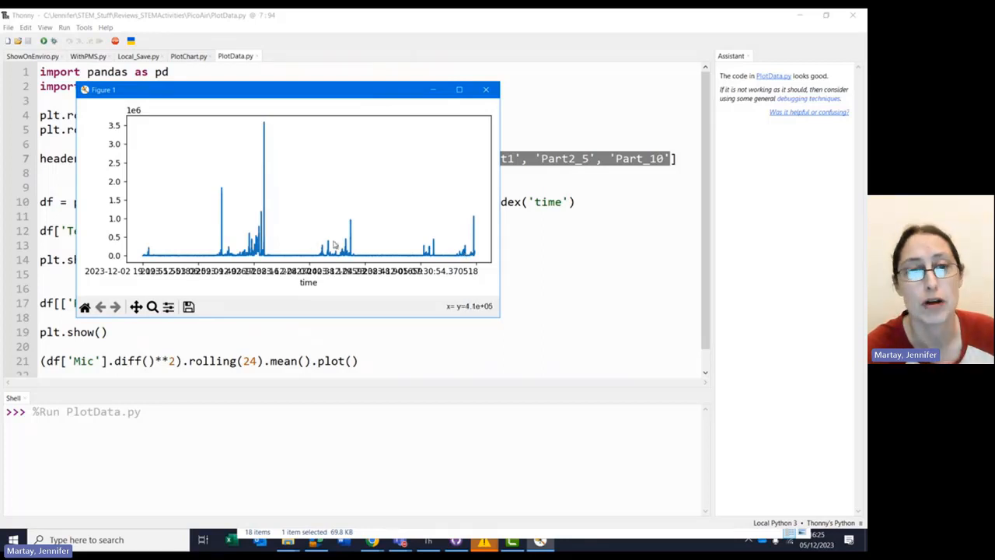
{"action": "mouse_move", "coordinate": [223, 202]}
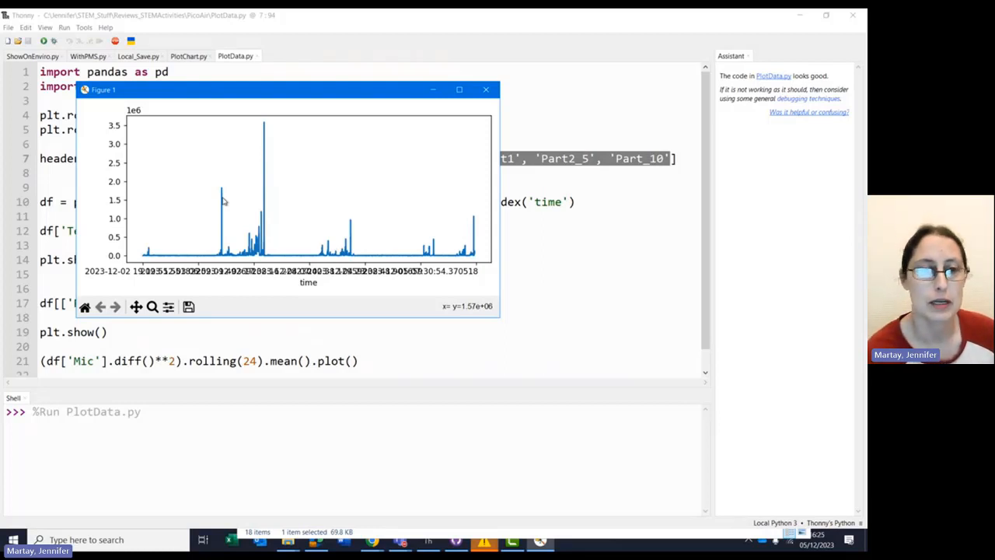
{"action": "mouse_move", "coordinate": [209, 211]}
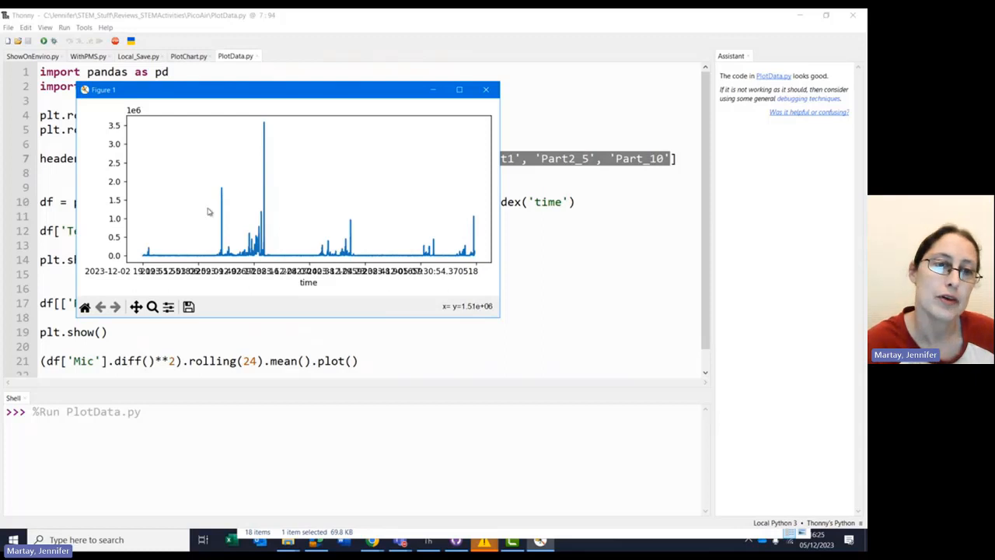
{"action": "mouse_move", "coordinate": [262, 160]}
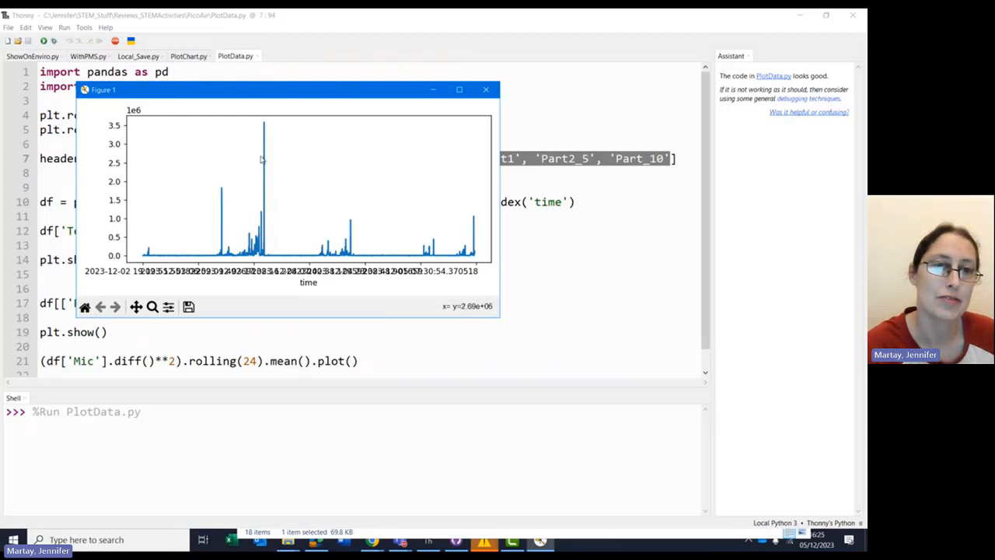
{"action": "mouse_move", "coordinate": [362, 228]}
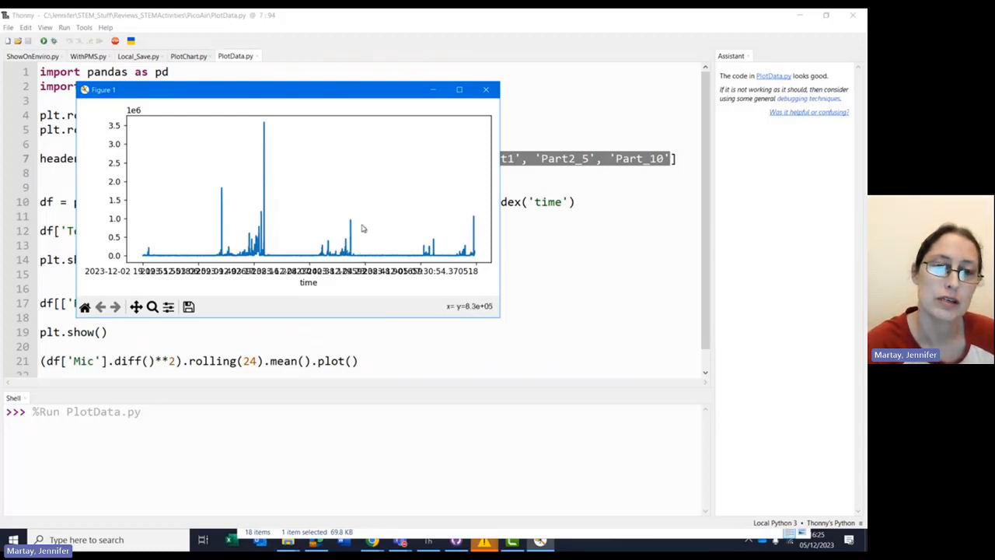
{"action": "mouse_move", "coordinate": [476, 235]}
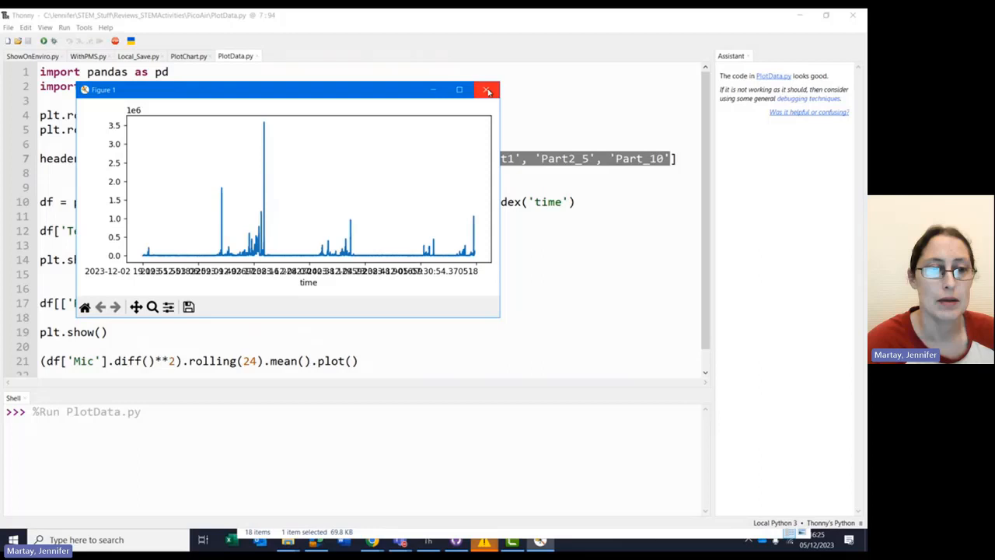
Close the microphone-variation Figure 1 window after inspecting it.
{"action": "left_click", "coordinate": [488, 91]}
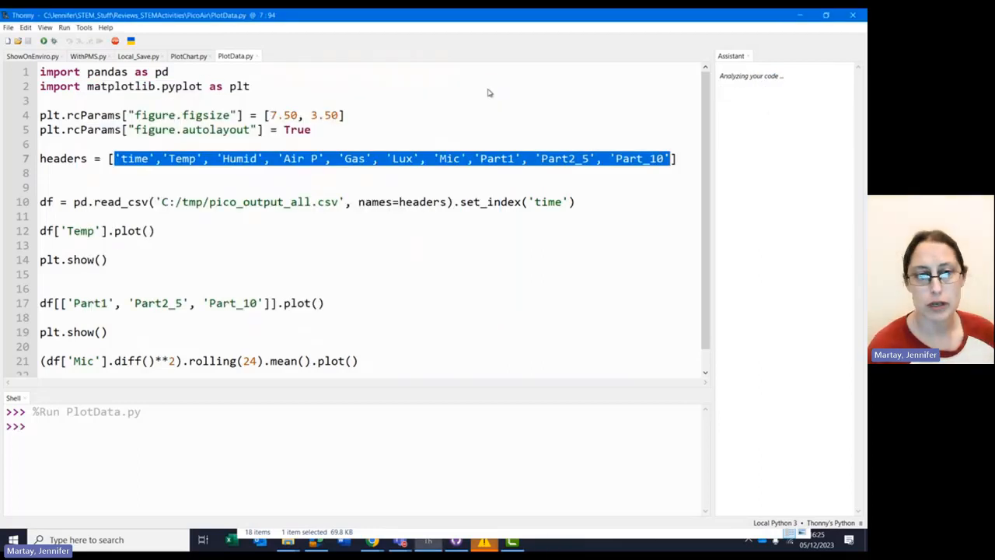